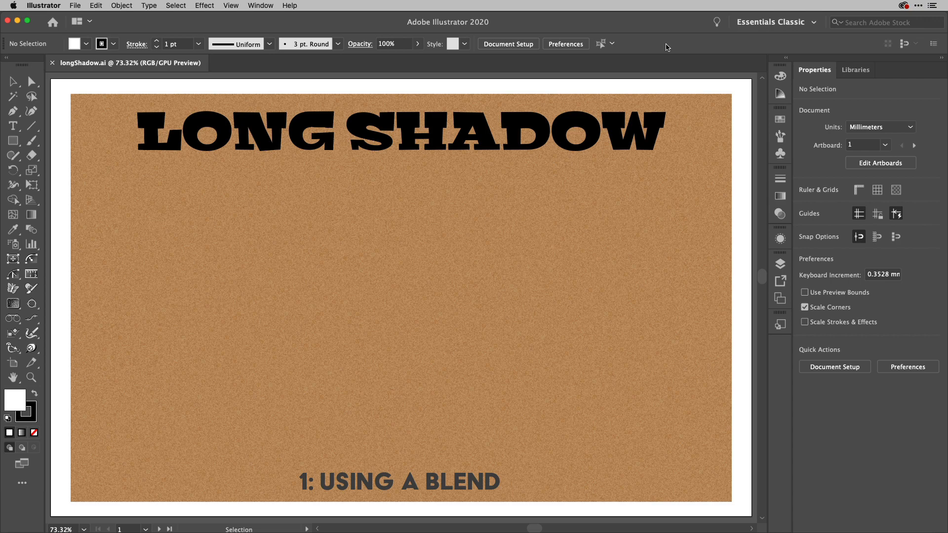
# Option-drag the LONG SHADOW headline to leave a duplicate below and right of the original.
pyautogui.click(399, 132)
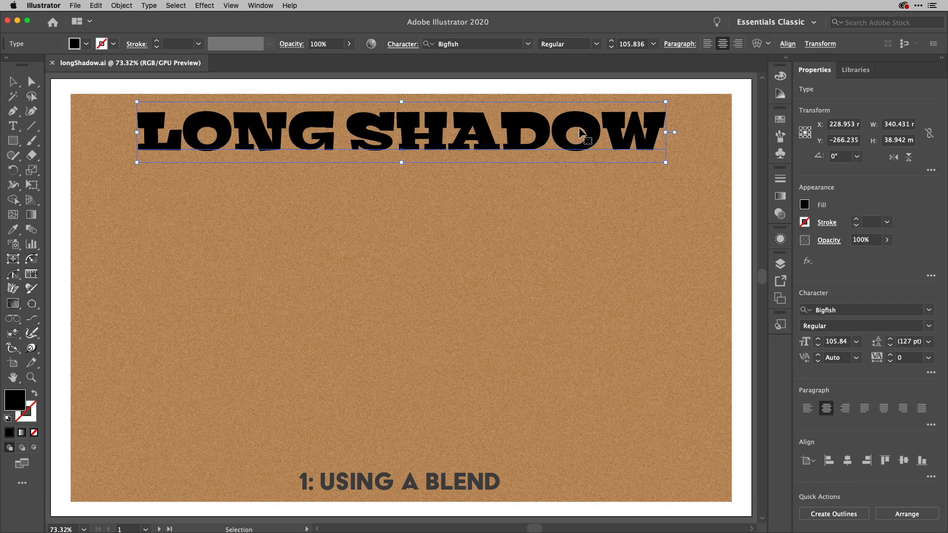
pyautogui.moveTo(584, 124)
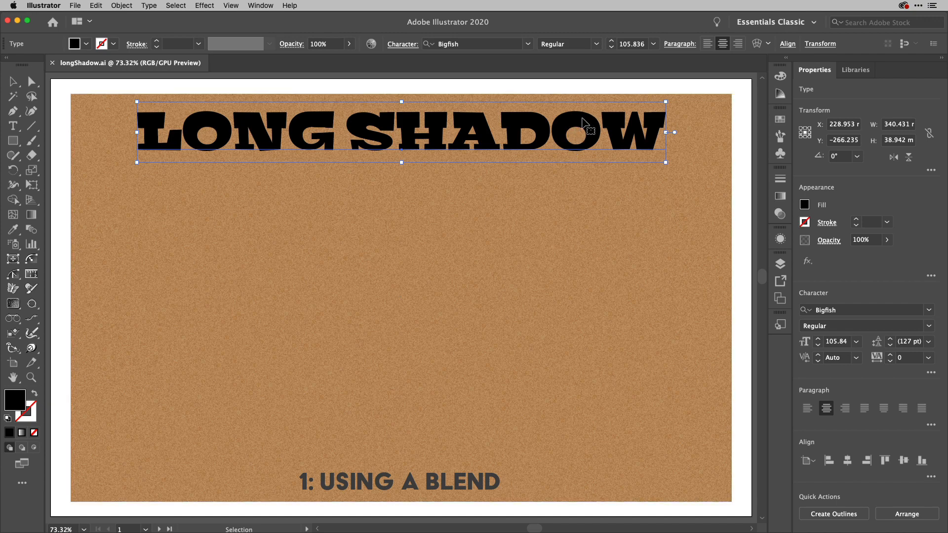
pyautogui.moveTo(584, 131); pyautogui.dragTo(584, 399)
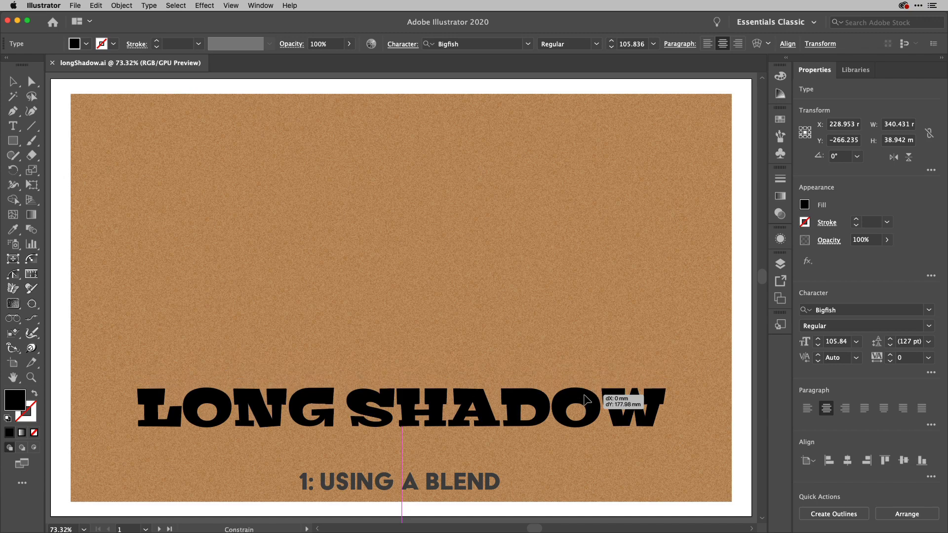
pyautogui.moveTo(585, 408); pyautogui.dragTo(585, 396)
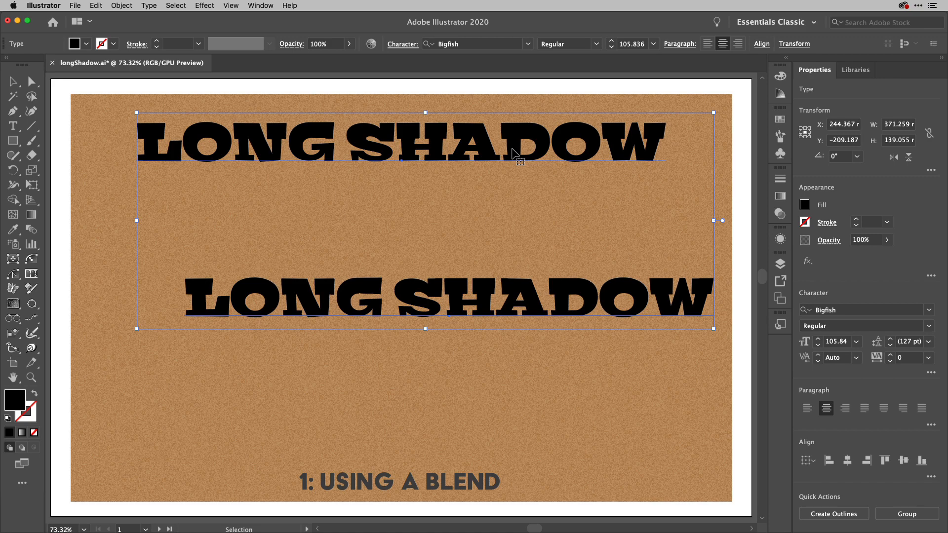
pyautogui.moveTo(28, 235)
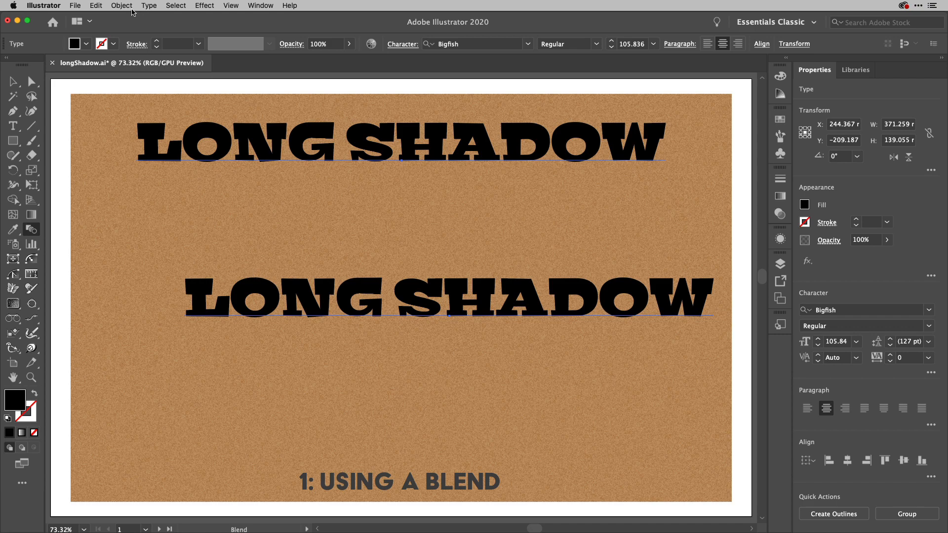
# Blend the two headline copies with Object > Blend > Make and bring up Blend Options.
pyautogui.click(122, 6)
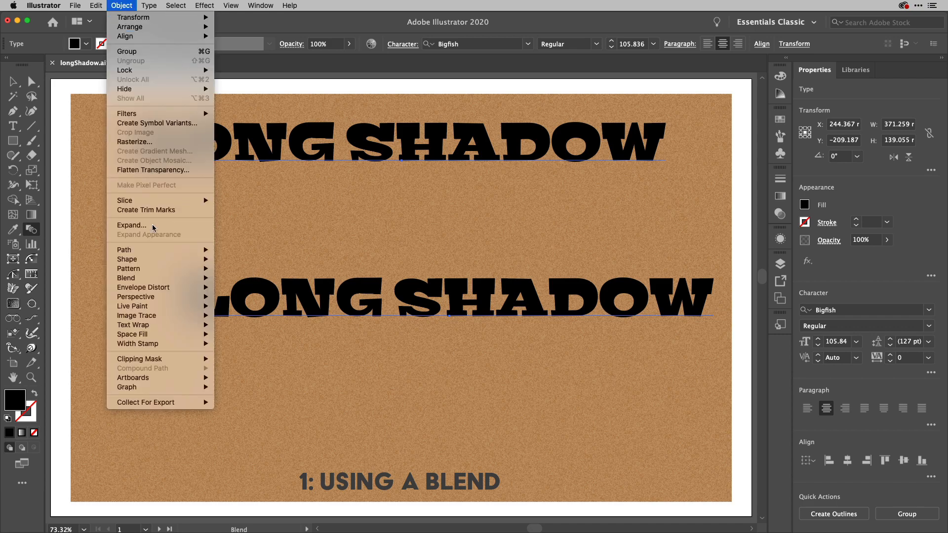
pyautogui.moveTo(126, 278)
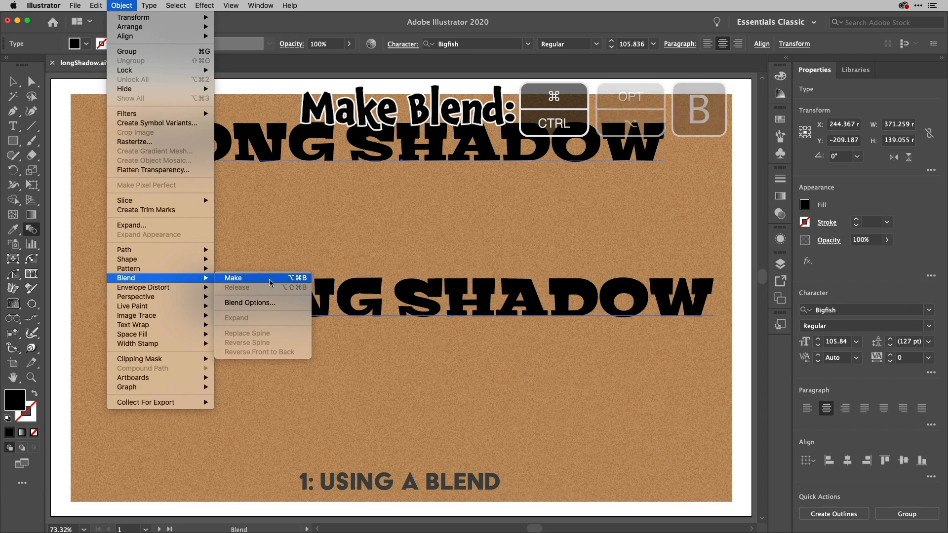
pyautogui.click(233, 278)
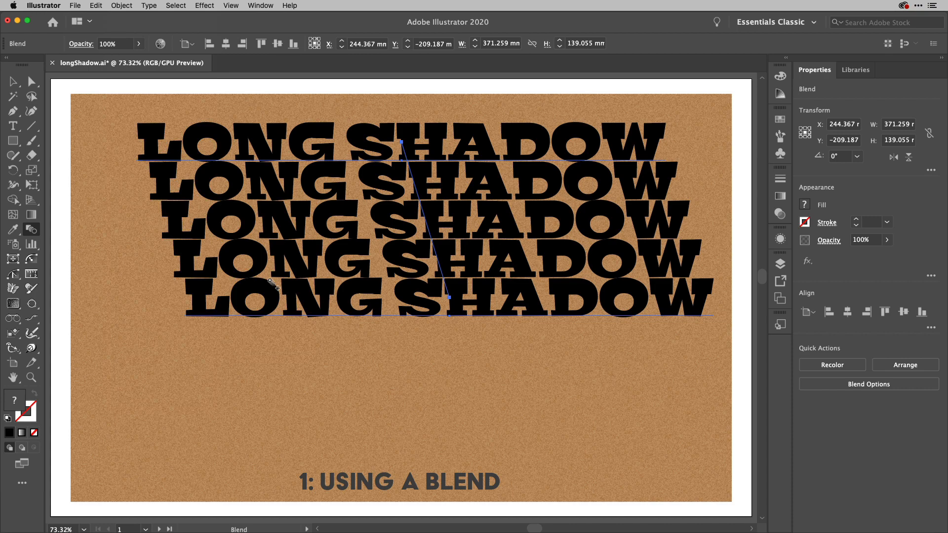
pyautogui.moveTo(195, 290)
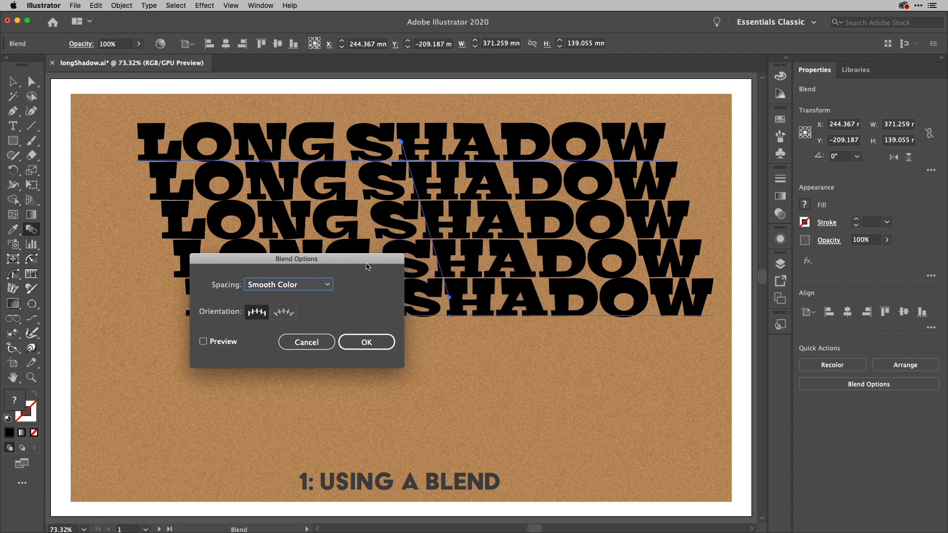
# Set blend spacing to Specified Steps of 200 with Preview on and apply it.
pyautogui.moveTo(297, 259); pyautogui.dragTo(230, 330)
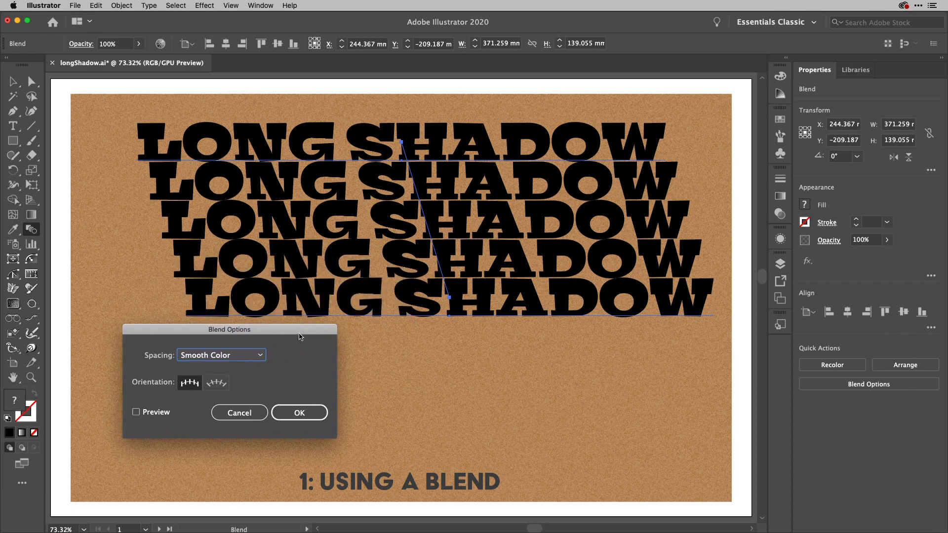
pyautogui.click(220, 354)
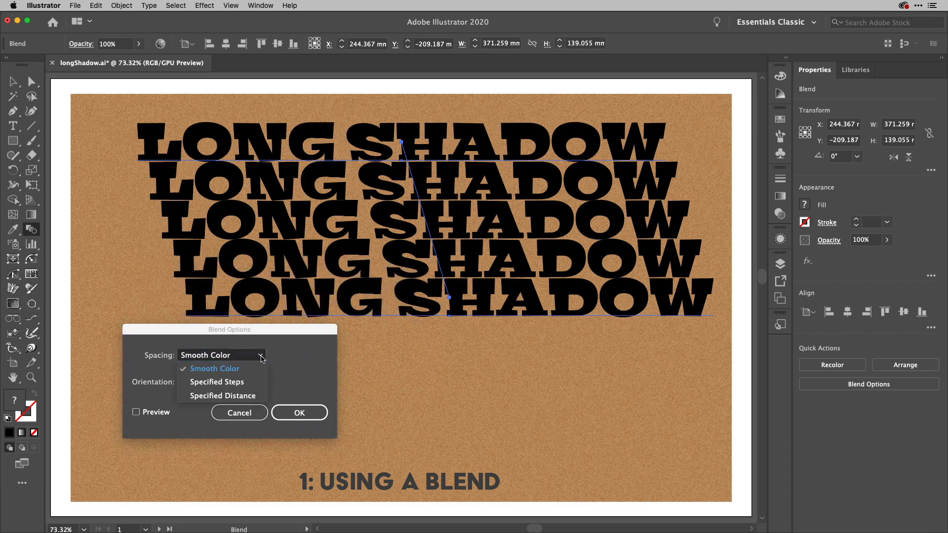
pyautogui.click(216, 381)
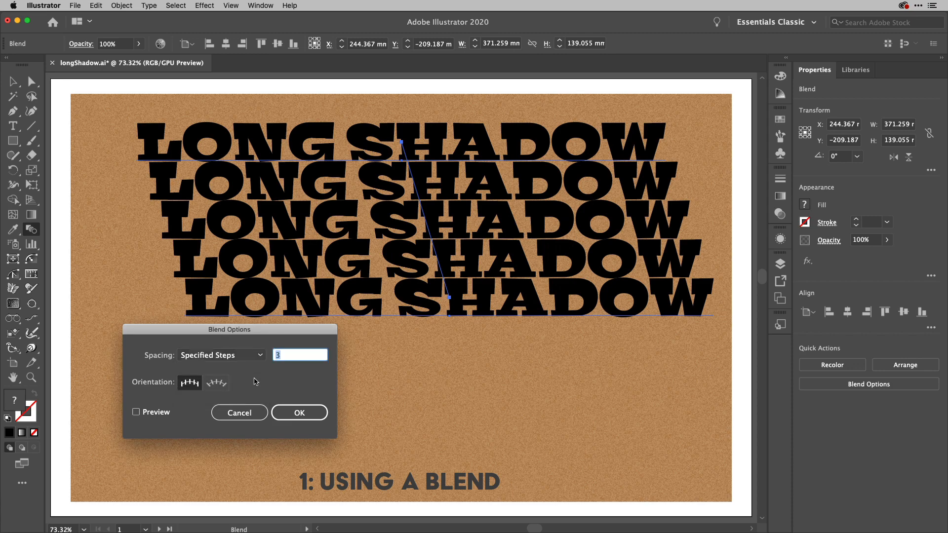
pyautogui.moveTo(340, 276)
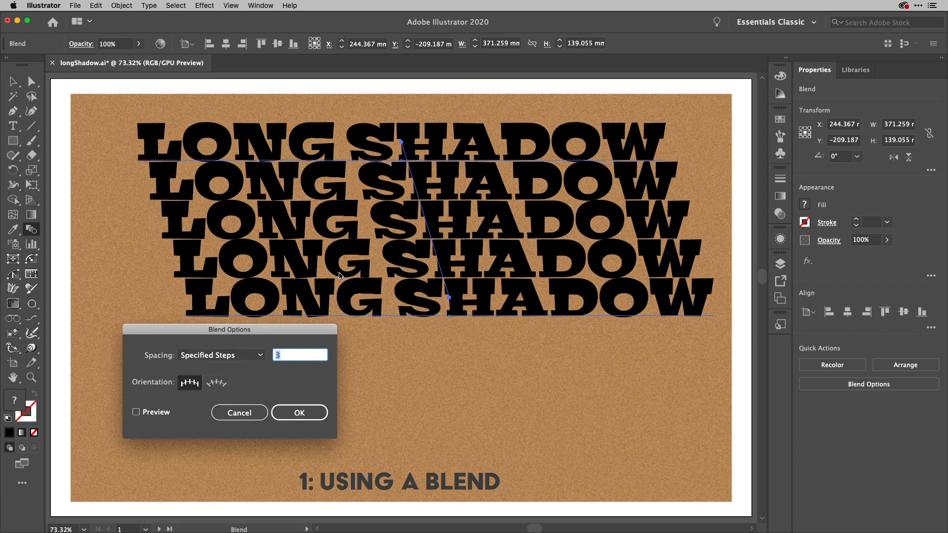
pyautogui.moveTo(371, 290)
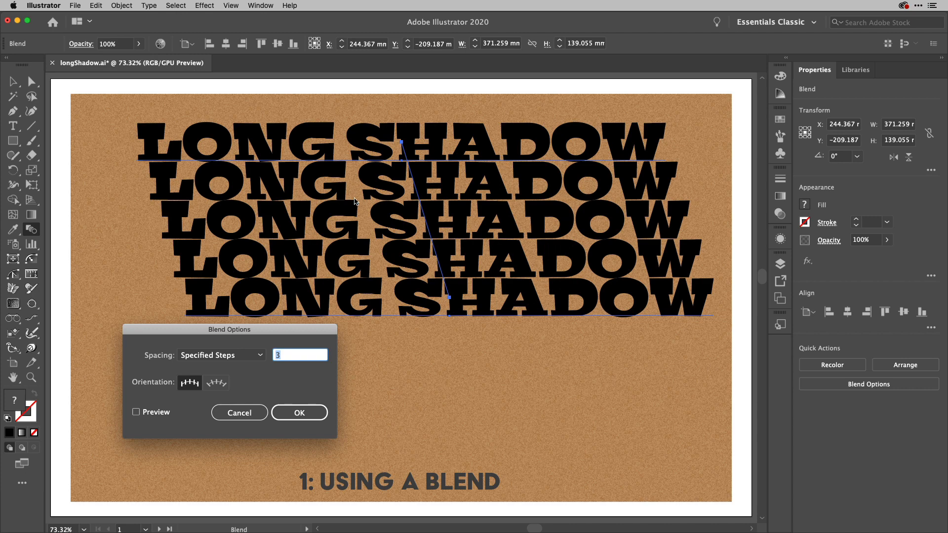
pyautogui.write('200')
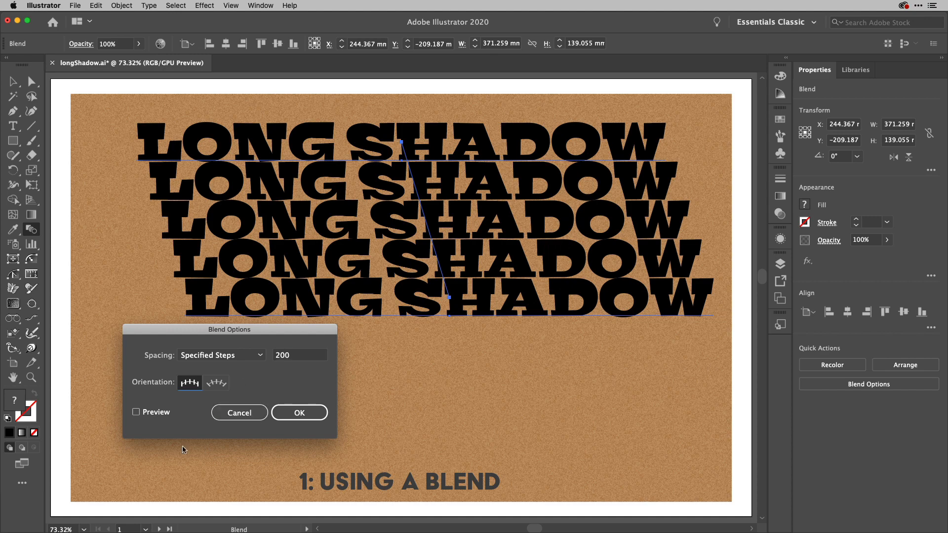
pyautogui.click(136, 412)
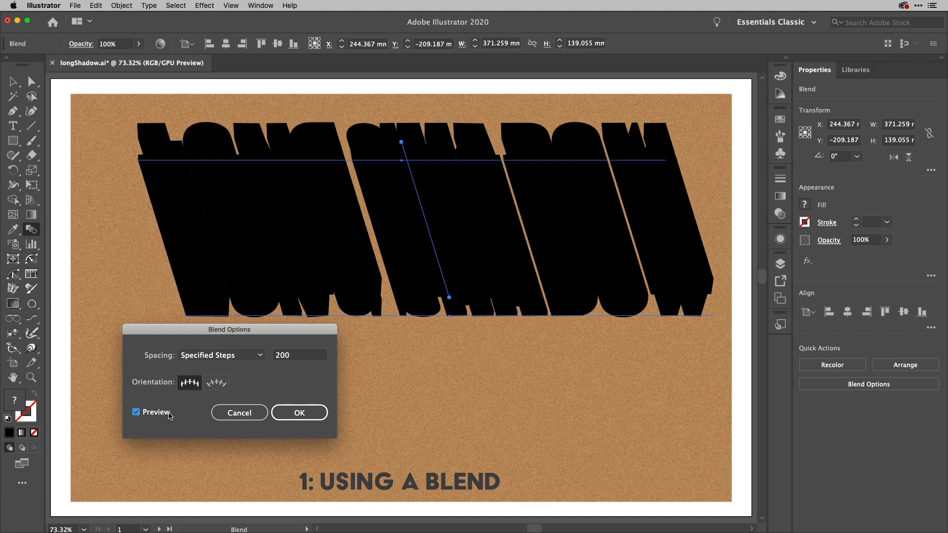
pyautogui.moveTo(186, 424)
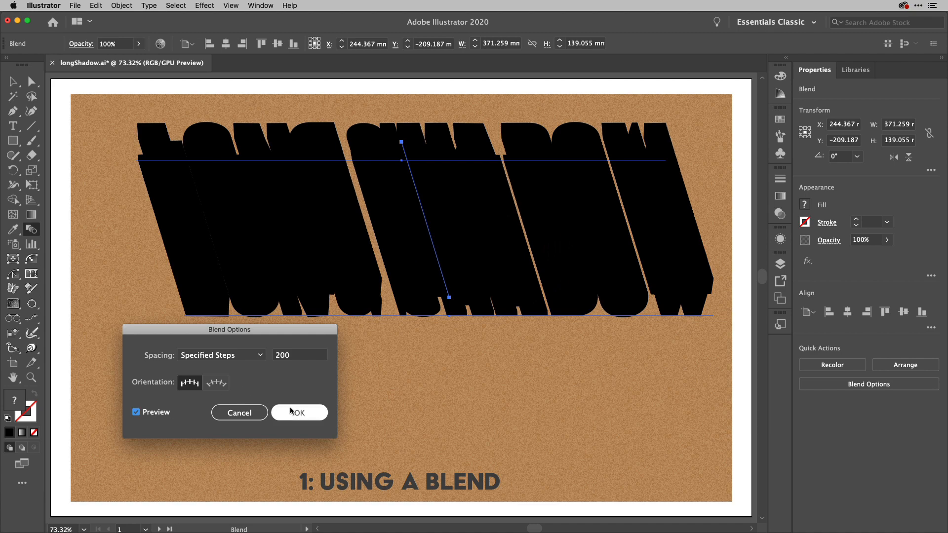
pyautogui.click(298, 412)
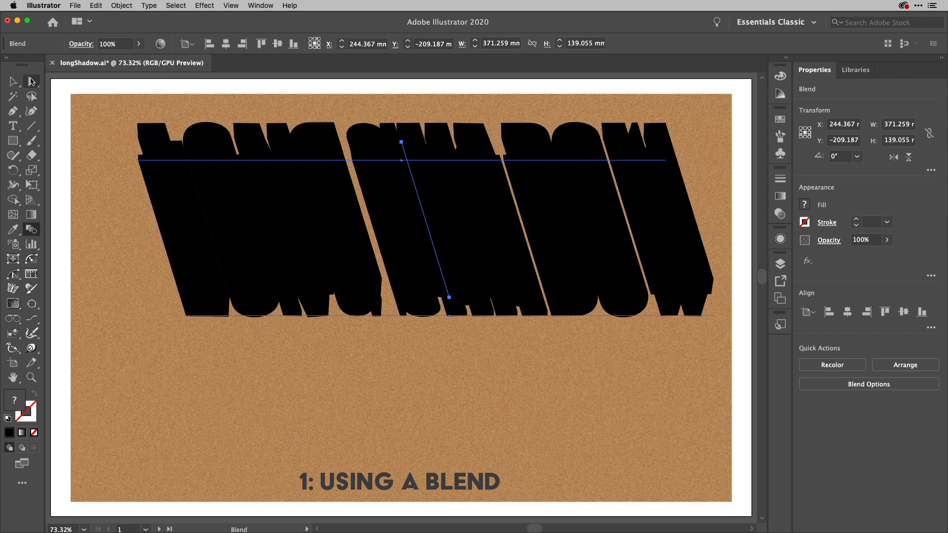
pyautogui.moveTo(748, 282)
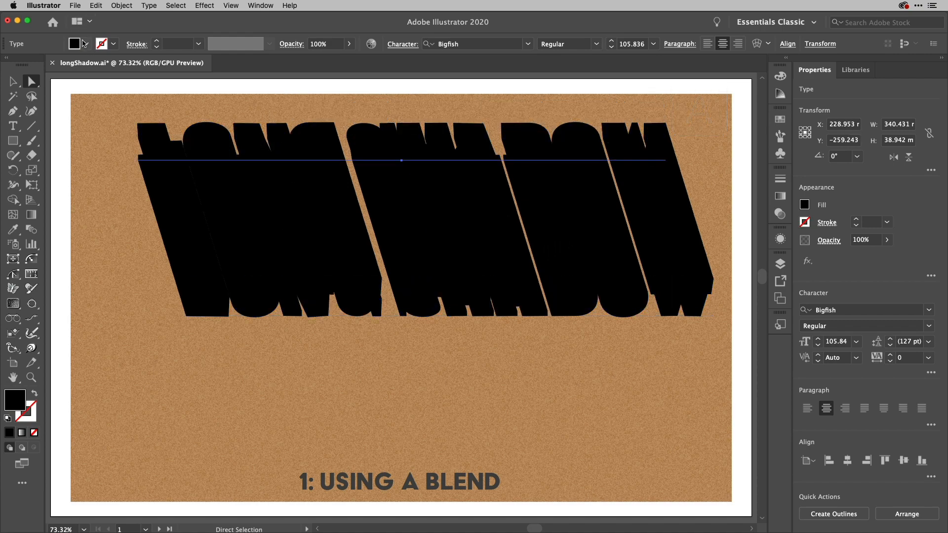
# Fill the top headline with RGB Magenta so the shadow fades from magenta to black.
pyautogui.click(83, 44)
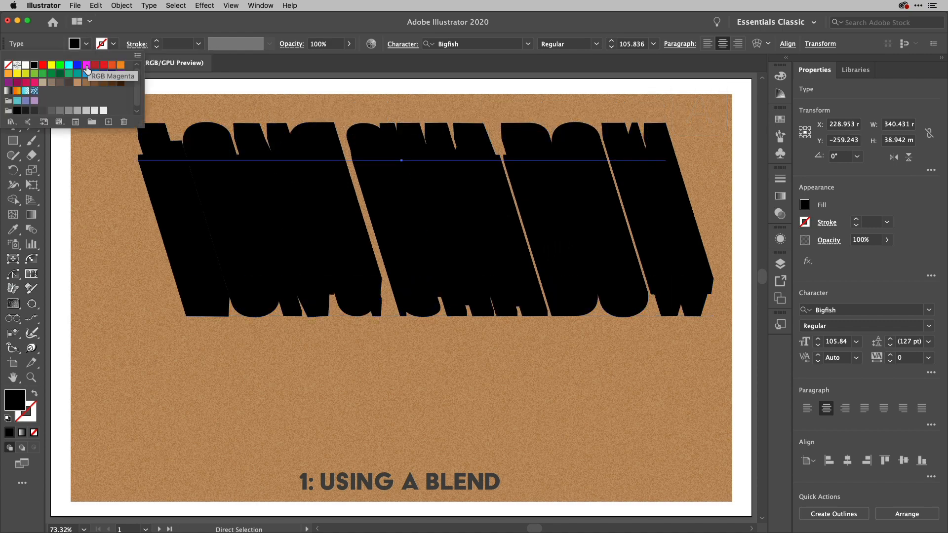
pyautogui.click(87, 65)
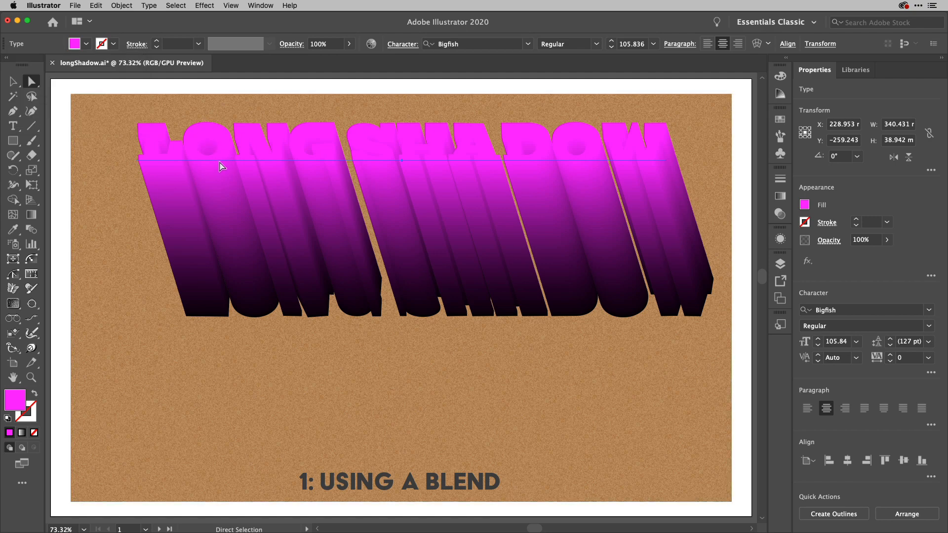
pyautogui.moveTo(225, 161)
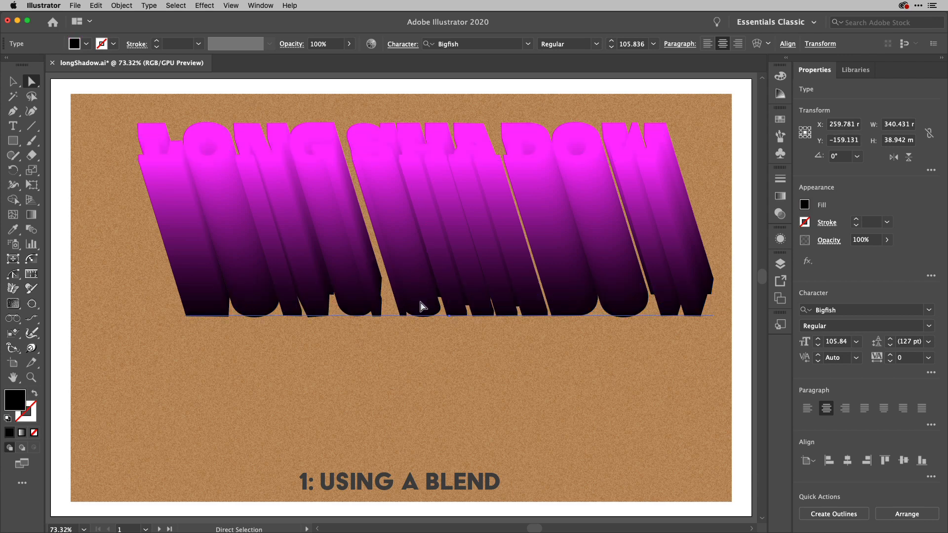
pyautogui.moveTo(423, 305); pyautogui.dragTo(438, 290)
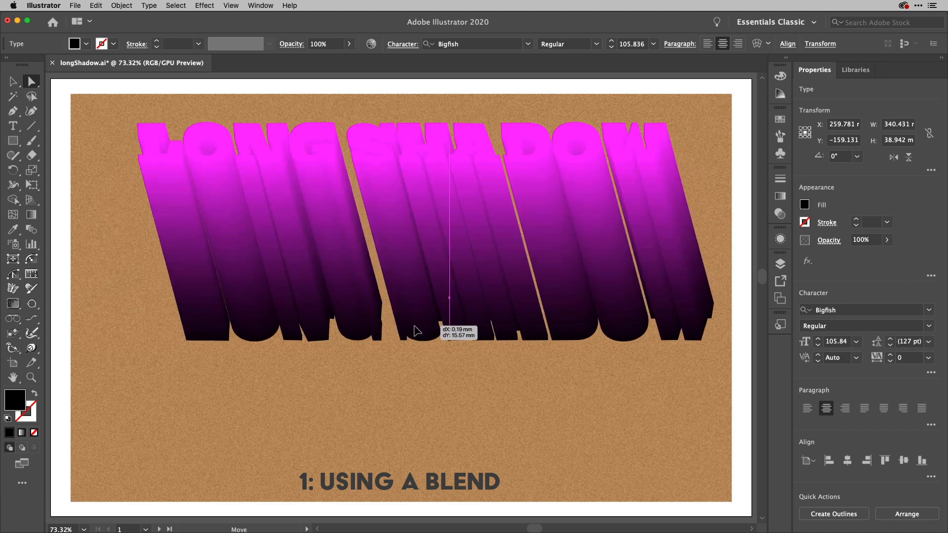
pyautogui.moveTo(417, 332); pyautogui.dragTo(422, 307)
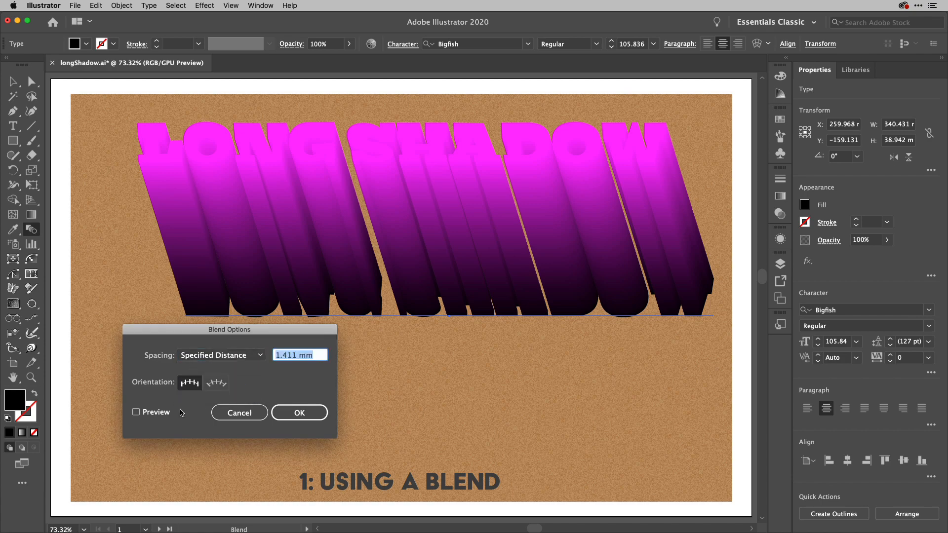
# Apply Specified Distance blend spacing of .001 (0.036 mm) with Preview on.
pyautogui.click(136, 412)
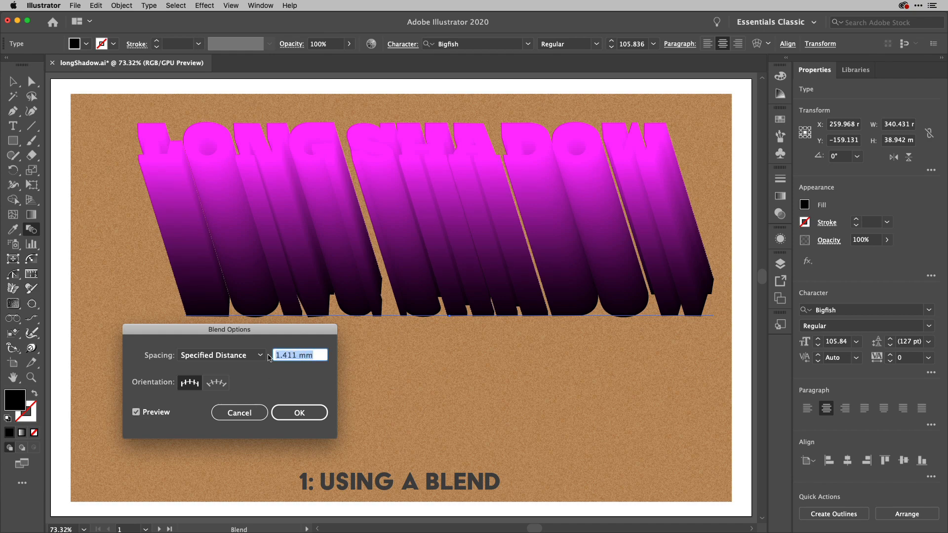
pyautogui.write('.001')
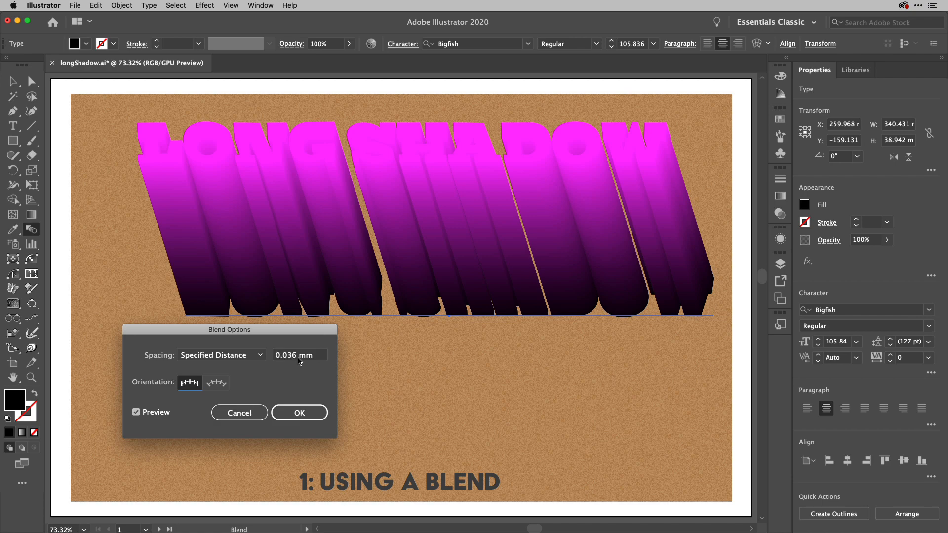
pyautogui.moveTo(301, 362)
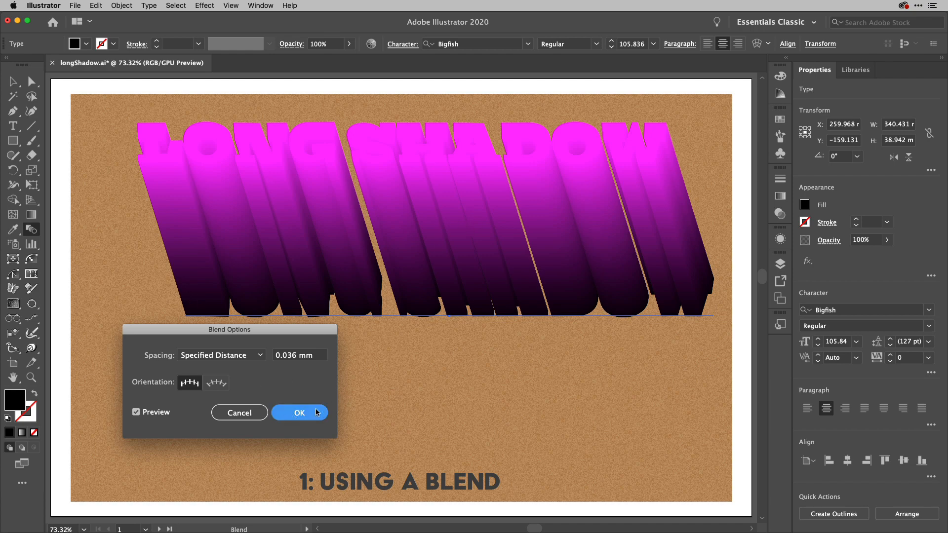
pyautogui.click(298, 413)
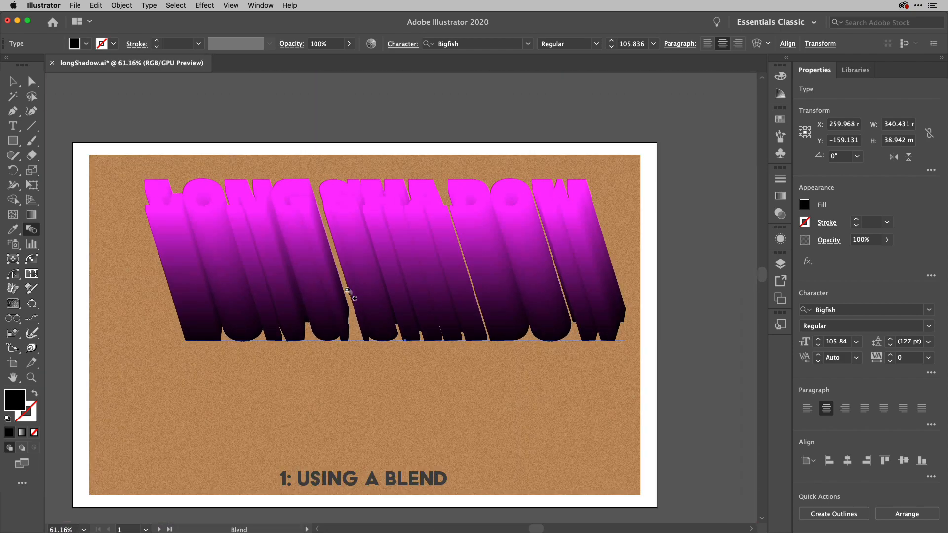
pyautogui.moveTo(112, 101)
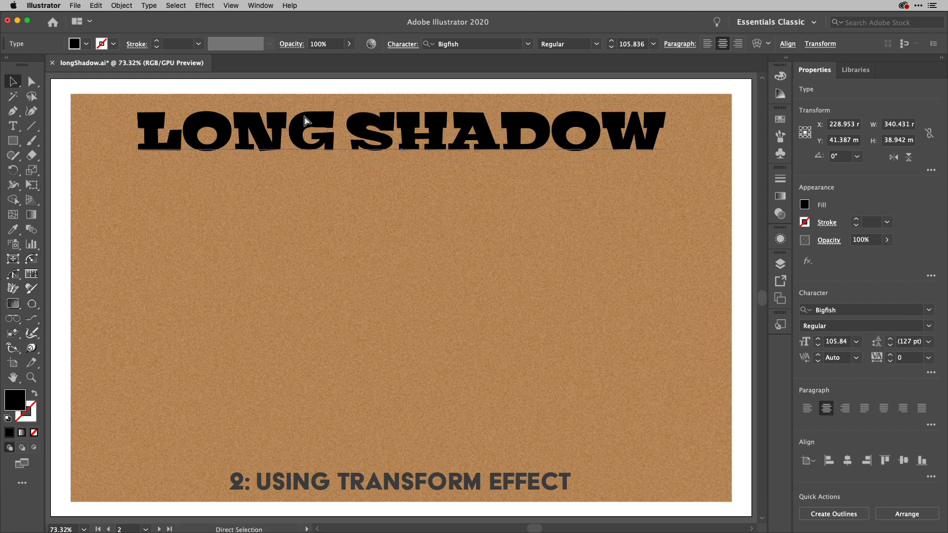
# Navigate to artboard 2, USING TRANSFORM EFFECT, with its plain black headline.
pyautogui.press('cmd+/')
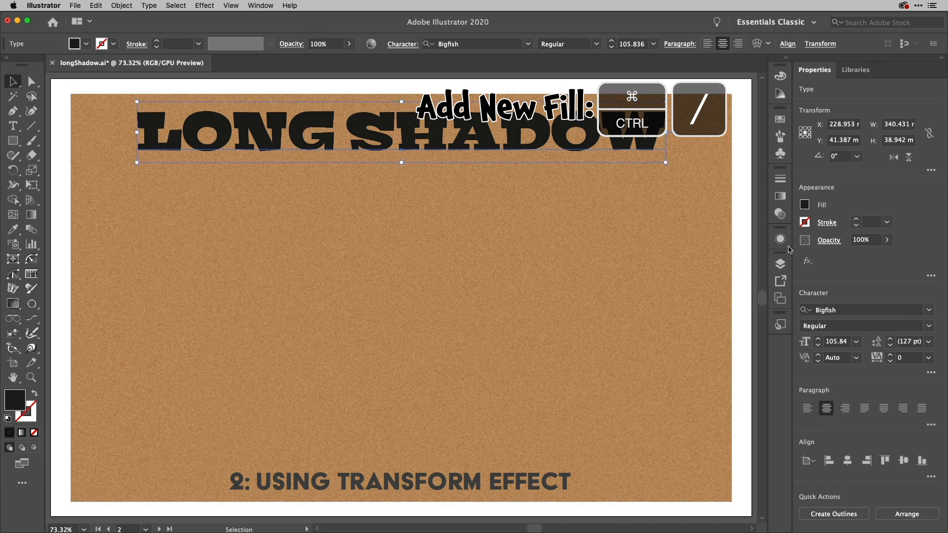
# In the Appearance panel give the LONG SHADOW text an RGB Magenta fill.
pyautogui.click(780, 238)
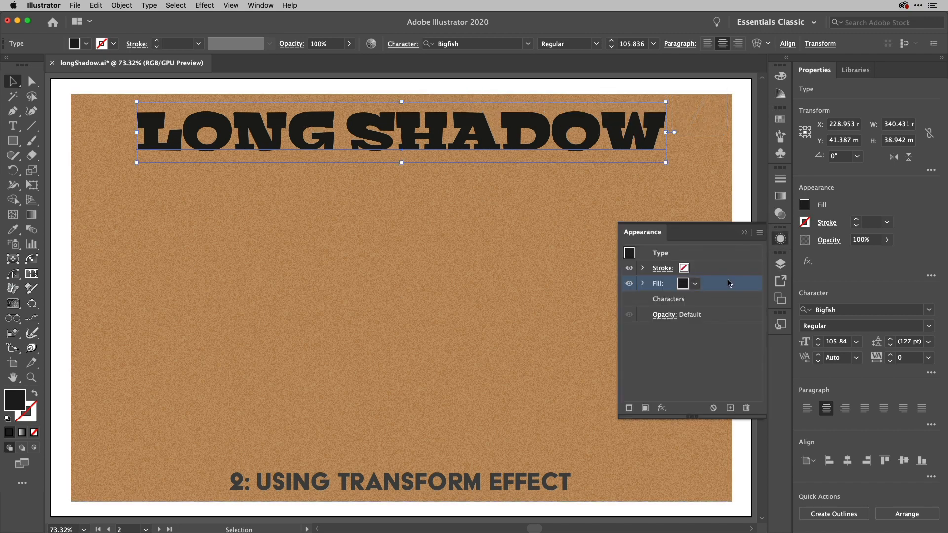
pyautogui.click(694, 284)
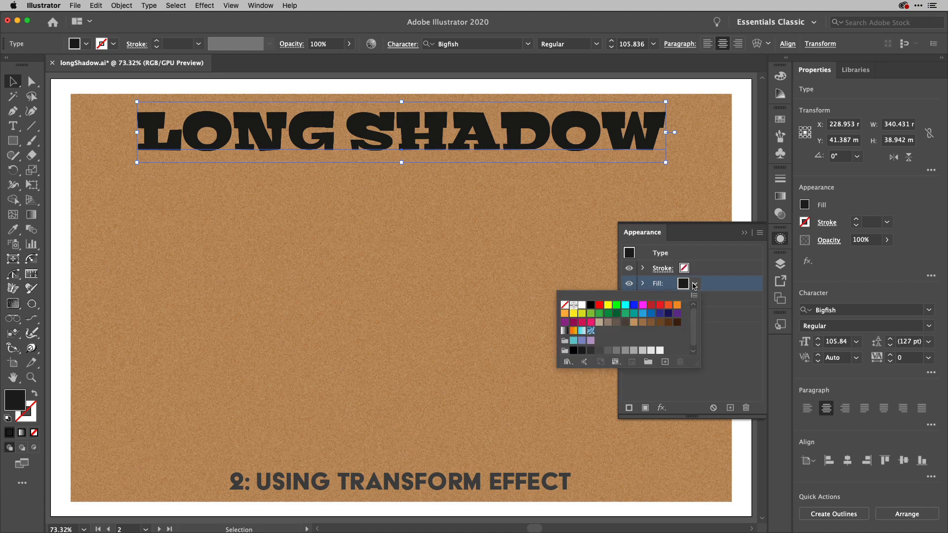
pyautogui.moveTo(642, 307)
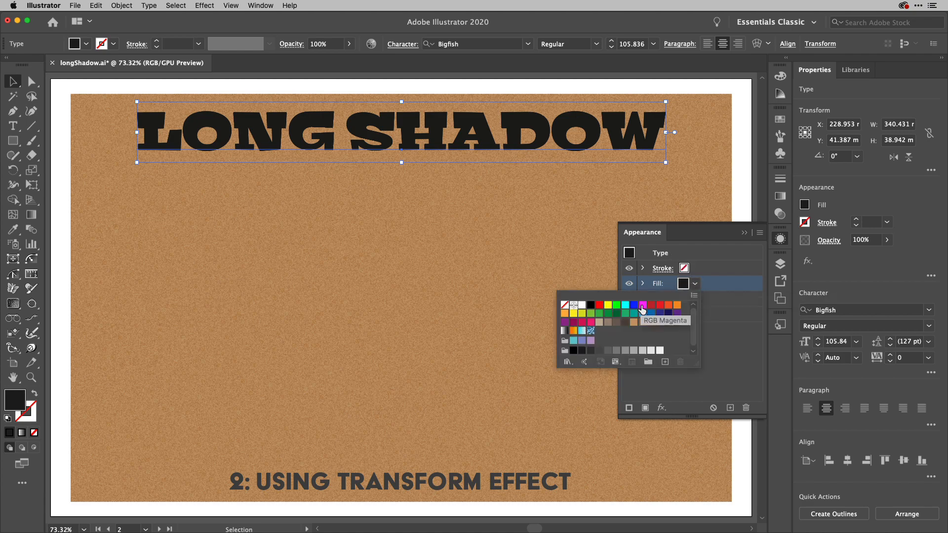
pyautogui.click(642, 310)
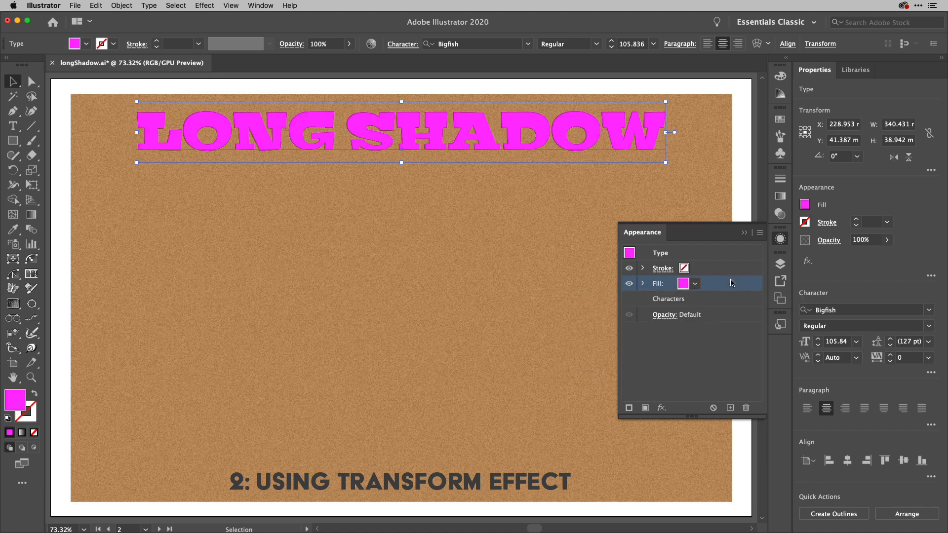
pyautogui.click(668, 298)
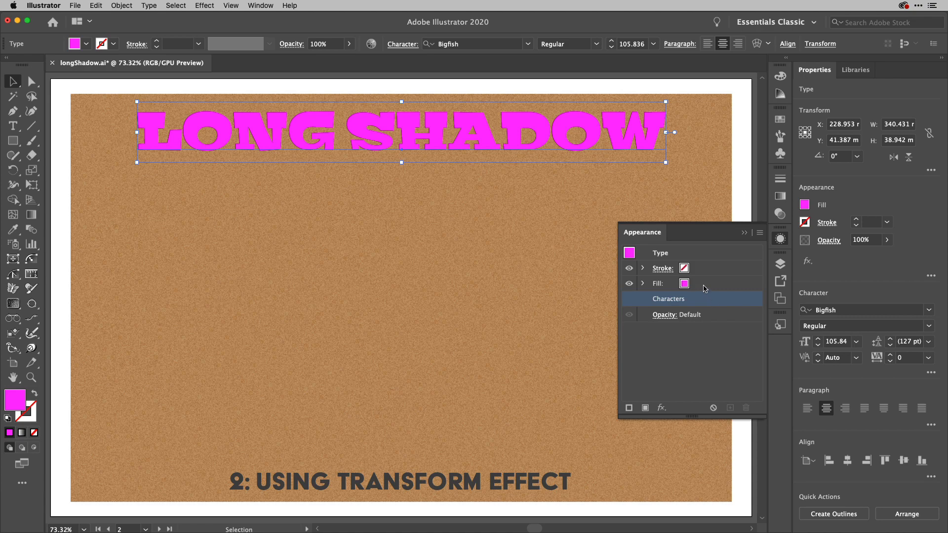
# Add a second fill beneath the magenta one and make it black.
pyautogui.click(658, 284)
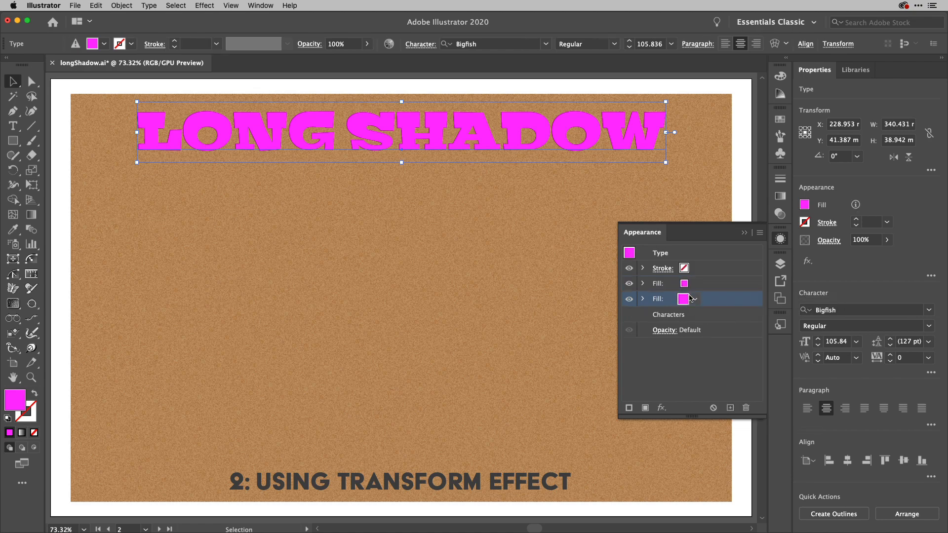
pyautogui.click(696, 298)
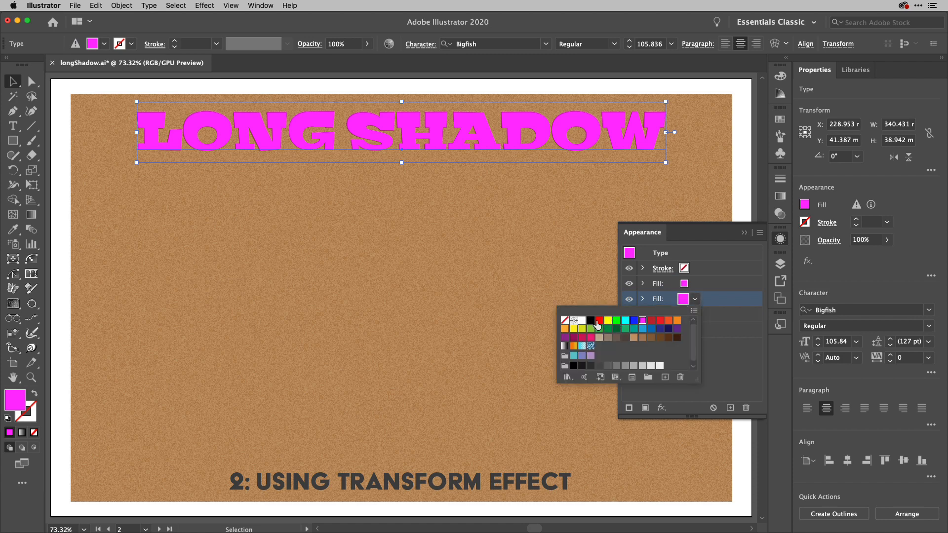
pyautogui.click(591, 320)
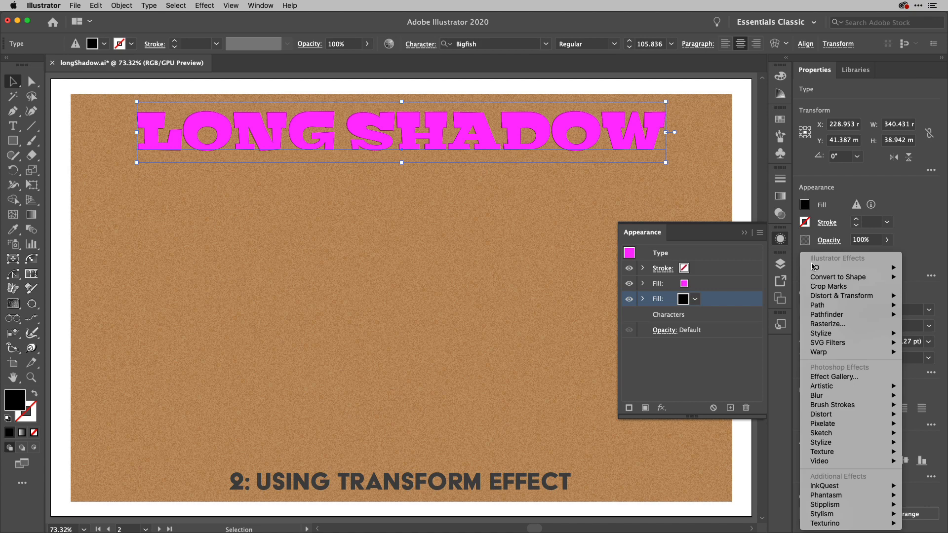
pyautogui.moveTo(828, 286)
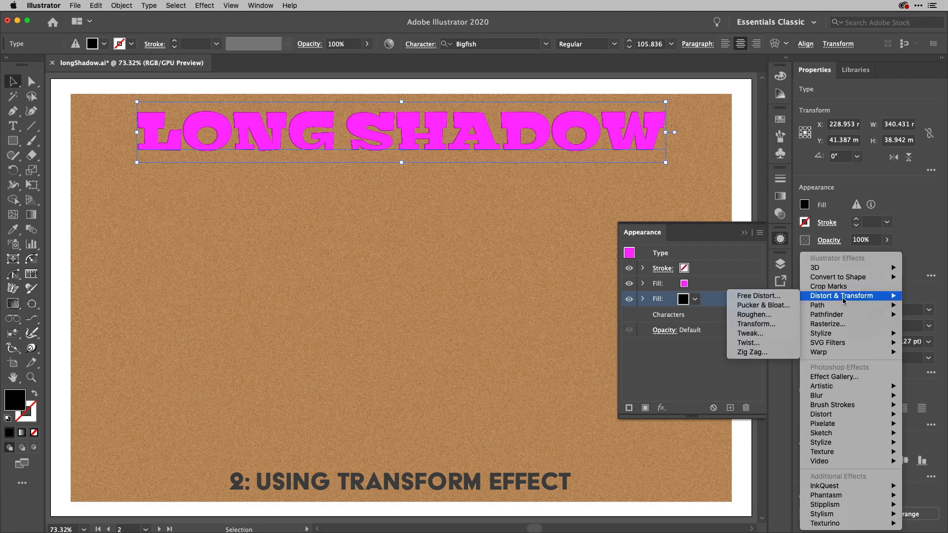
# Add a Transform effect to the black fill and trial horizontal Move values of -1 mm and 1 mm.
pyautogui.click(756, 324)
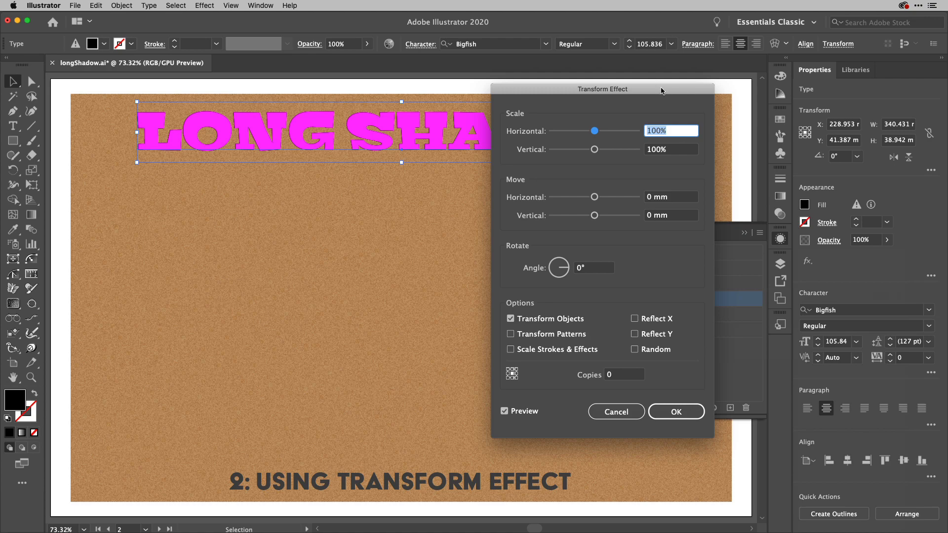
pyautogui.moveTo(603, 89); pyautogui.dragTo(786, 86)
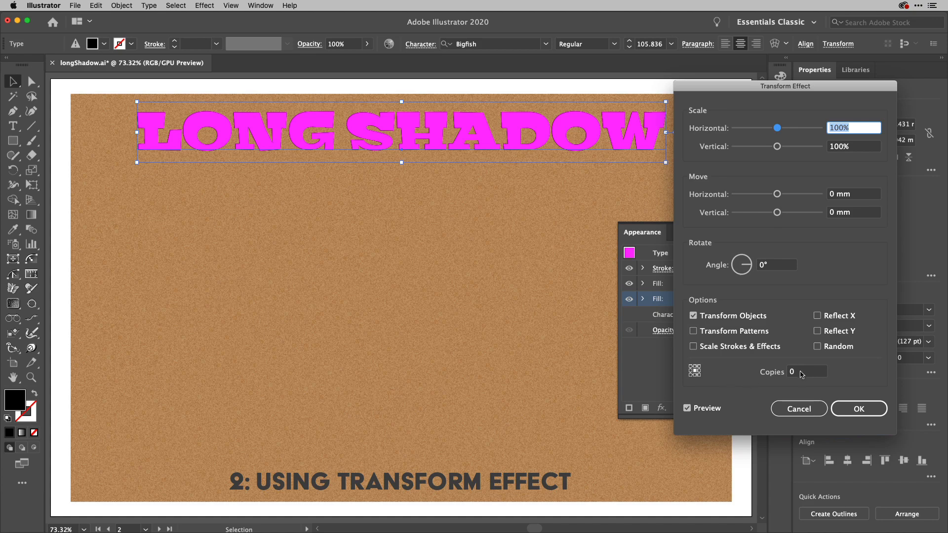
pyautogui.write('10')
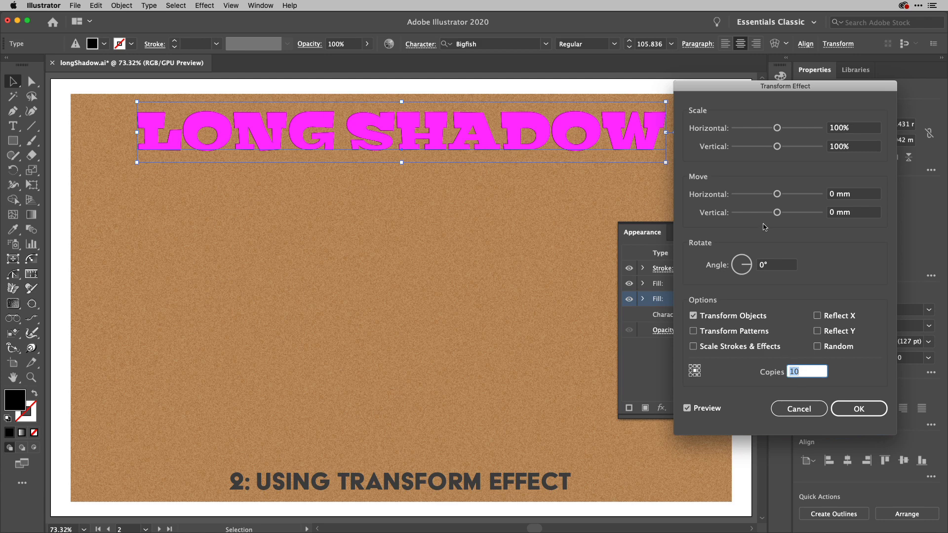
pyautogui.moveTo(796, 215)
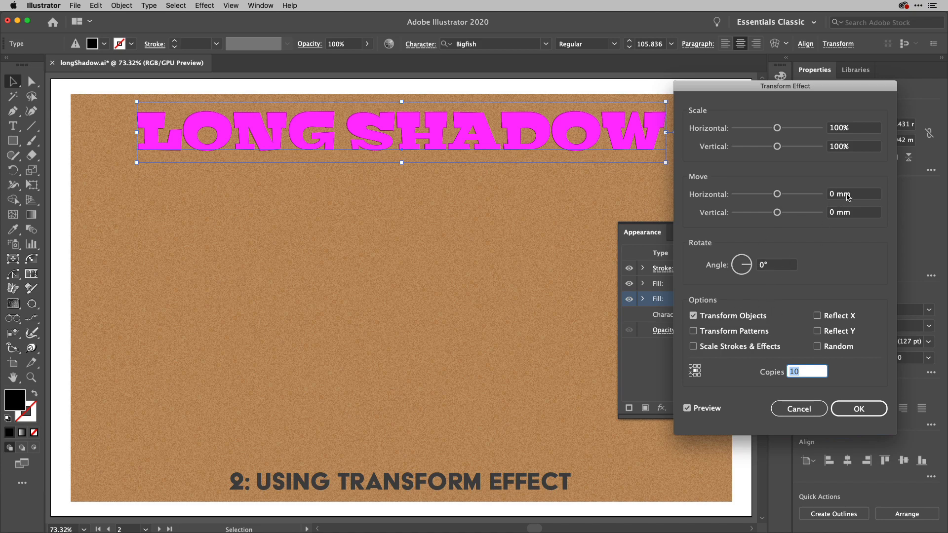
pyautogui.click(854, 195)
pyautogui.write('1')
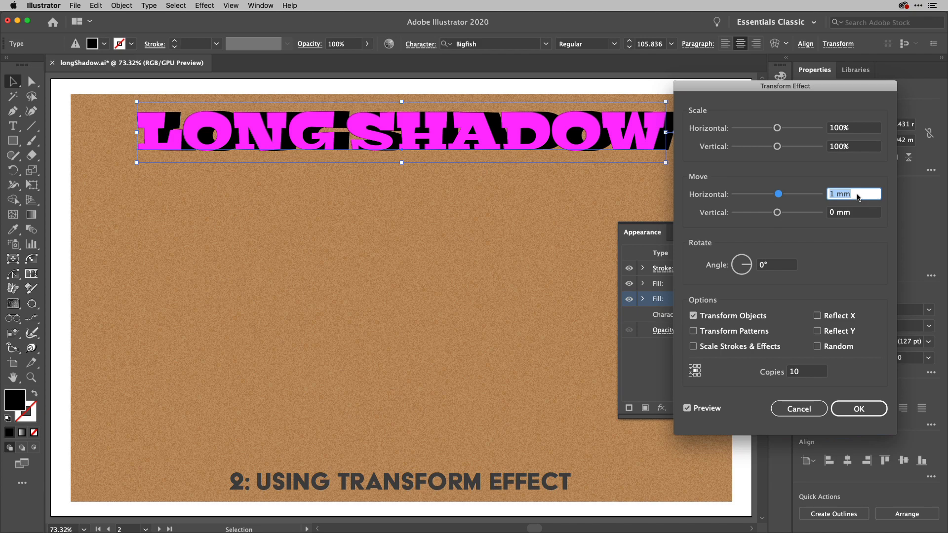
pyautogui.write('-1 mm')
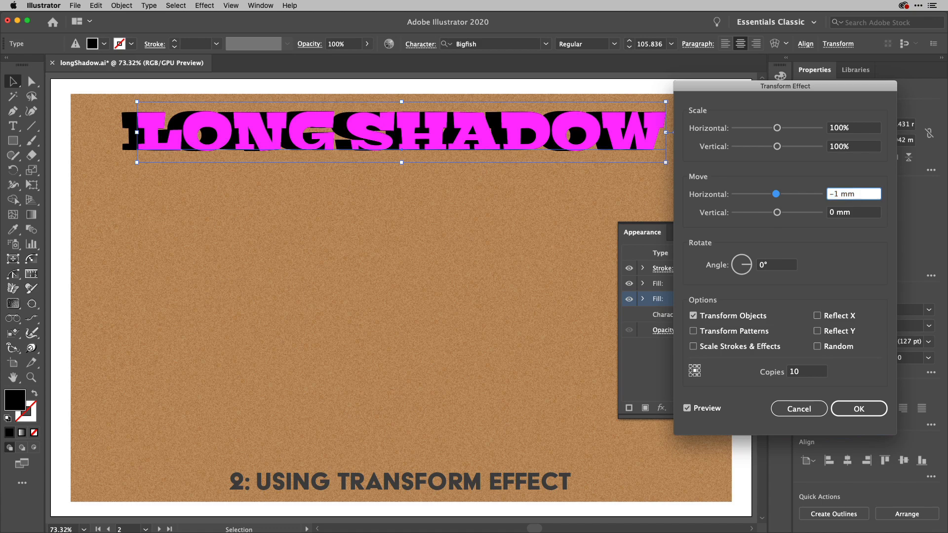
pyautogui.write('1 mm')
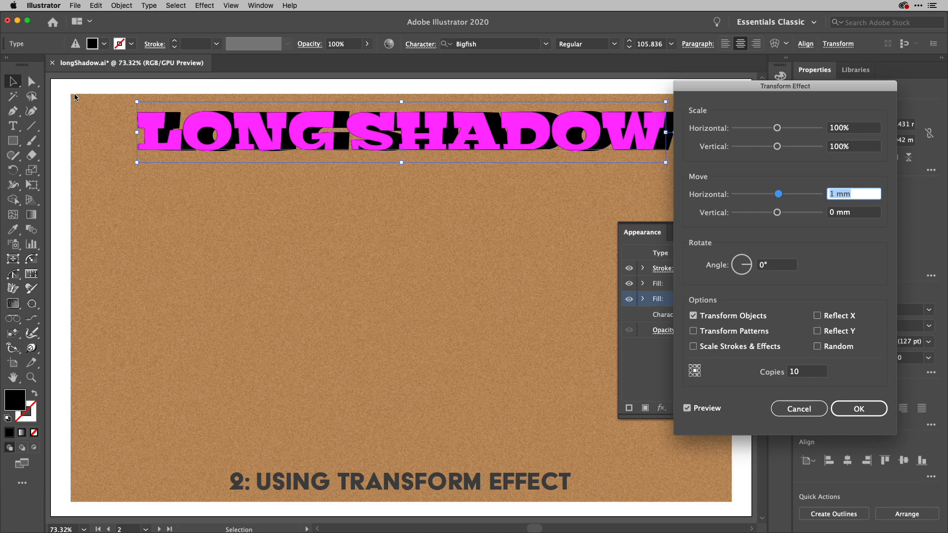
pyautogui.moveTo(833, 207)
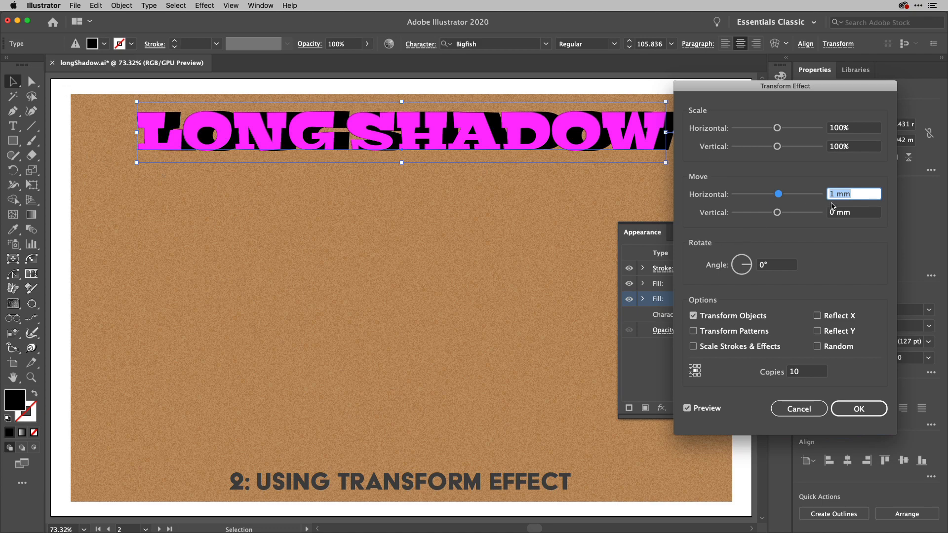
# Settle on Move 4 mm horizontal, 10 mm vertical, trying Copies of 14 then 6.
pyautogui.click(853, 212)
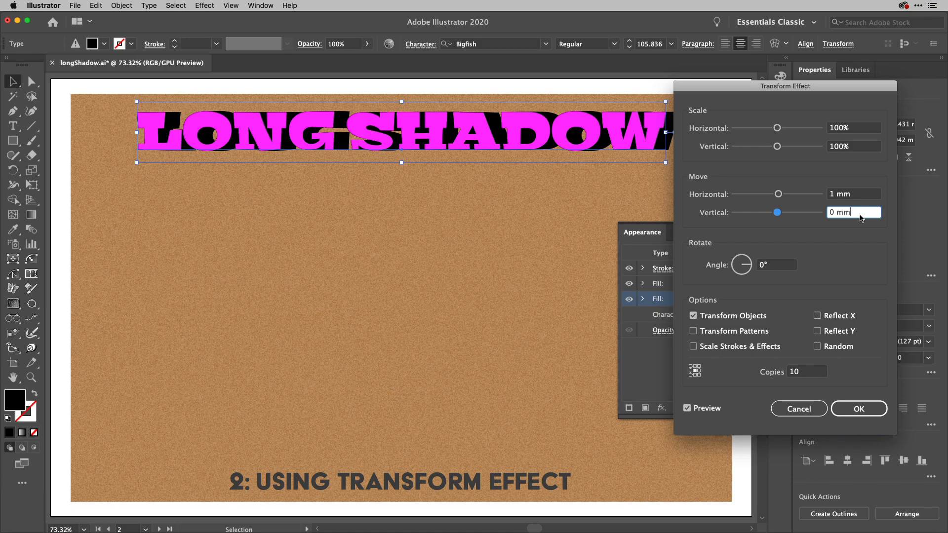
pyautogui.write('3 mm')
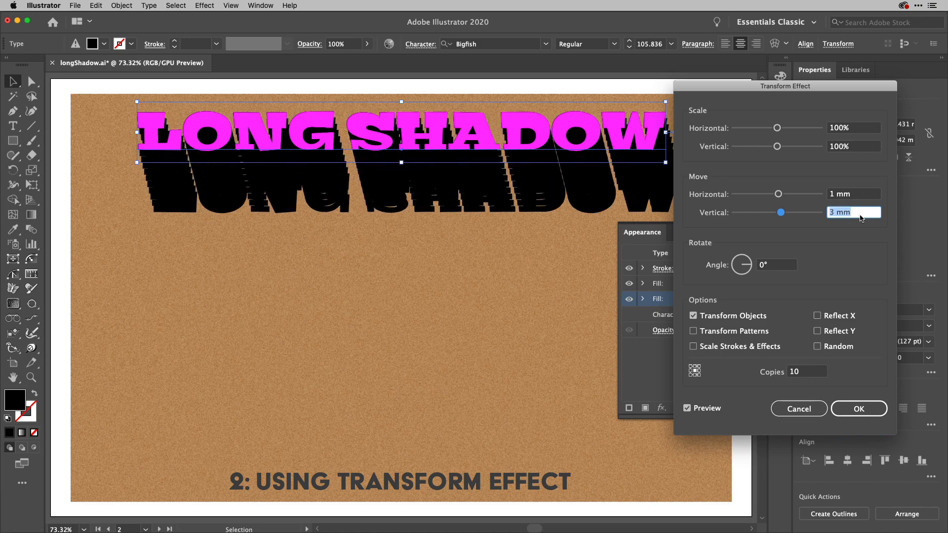
pyautogui.write('8 mm')
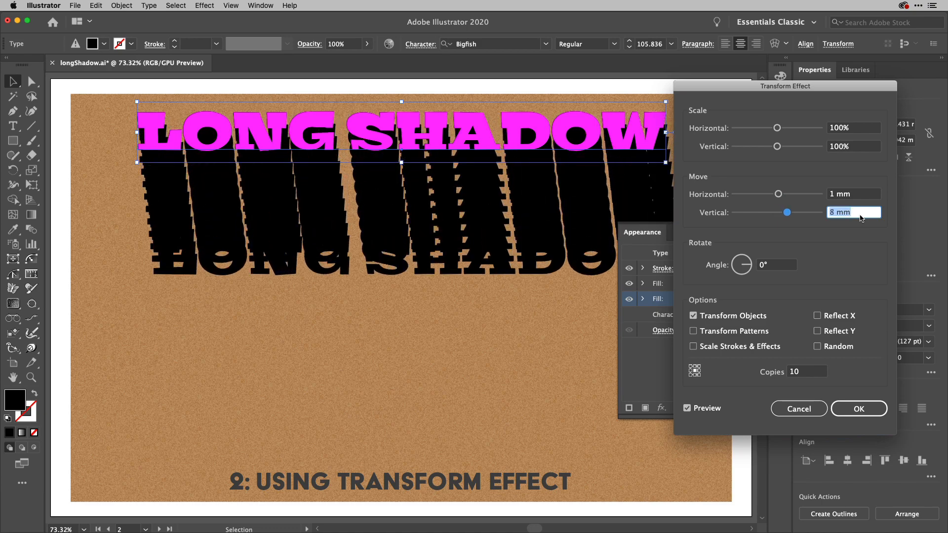
pyautogui.write('10 mm')
pyautogui.click(853, 194)
pyautogui.write('2')
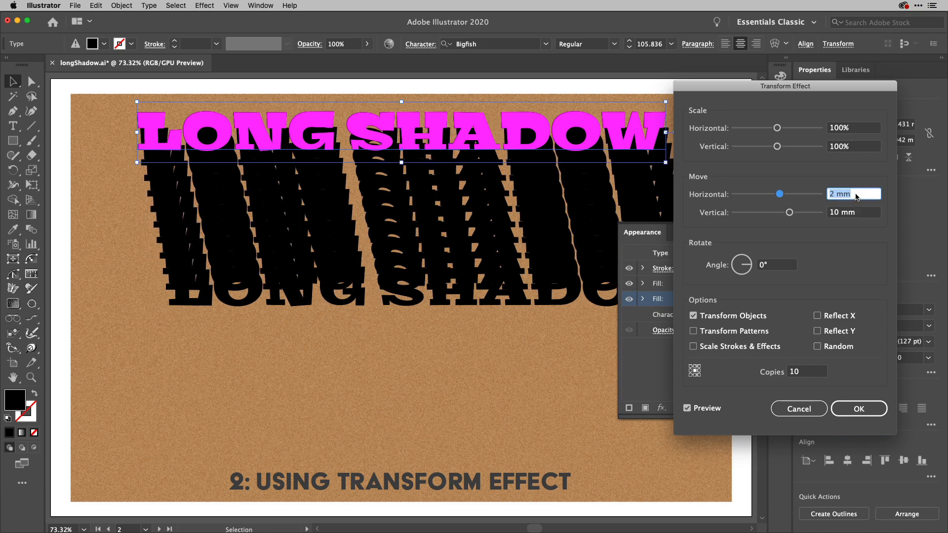
pyautogui.write('4 mm')
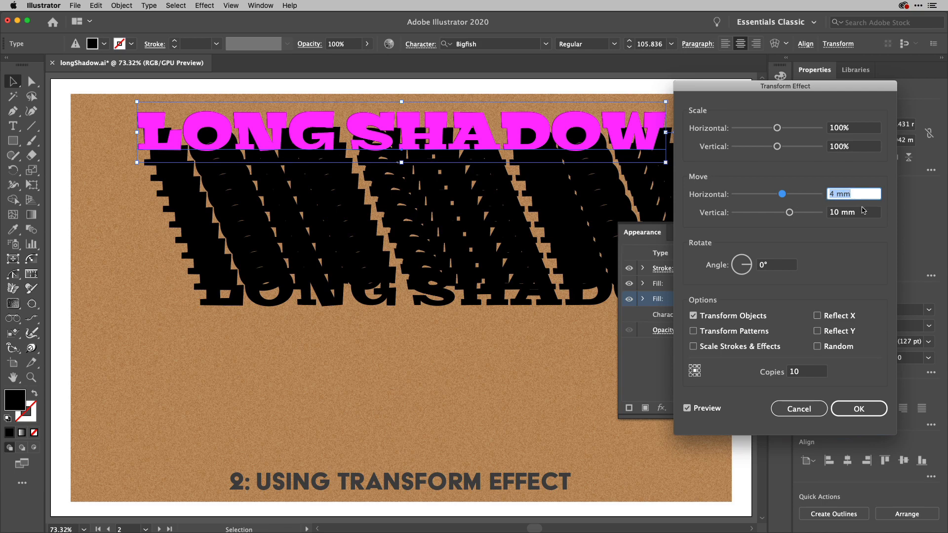
pyautogui.click(853, 212)
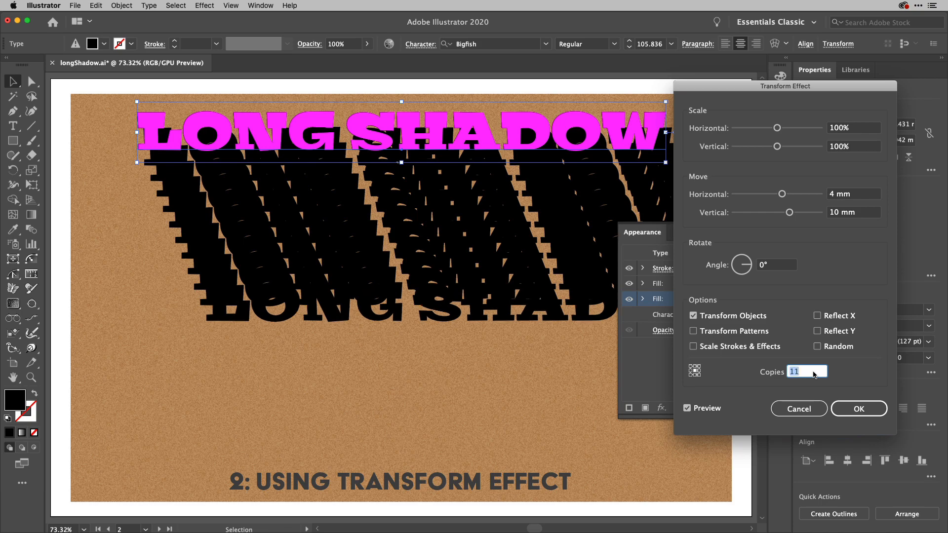
pyautogui.write('14')
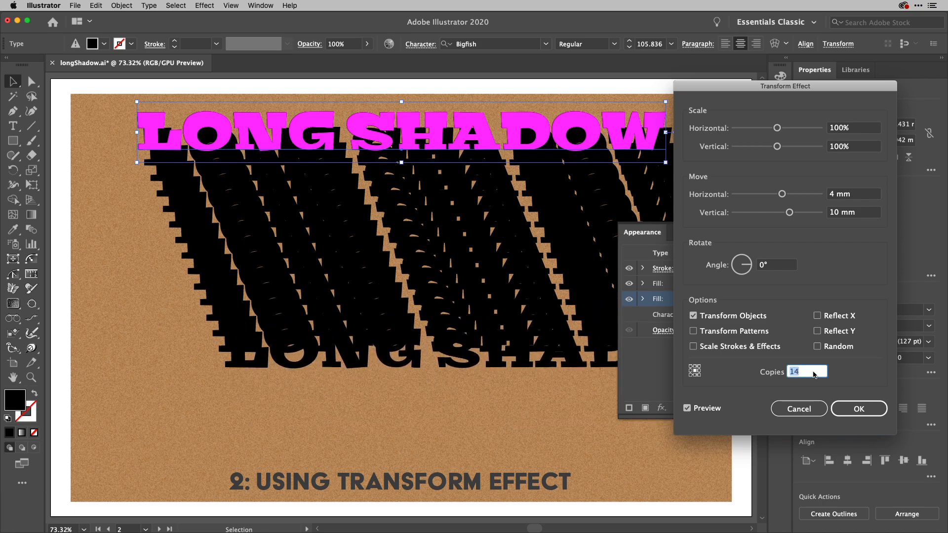
pyautogui.write('6')
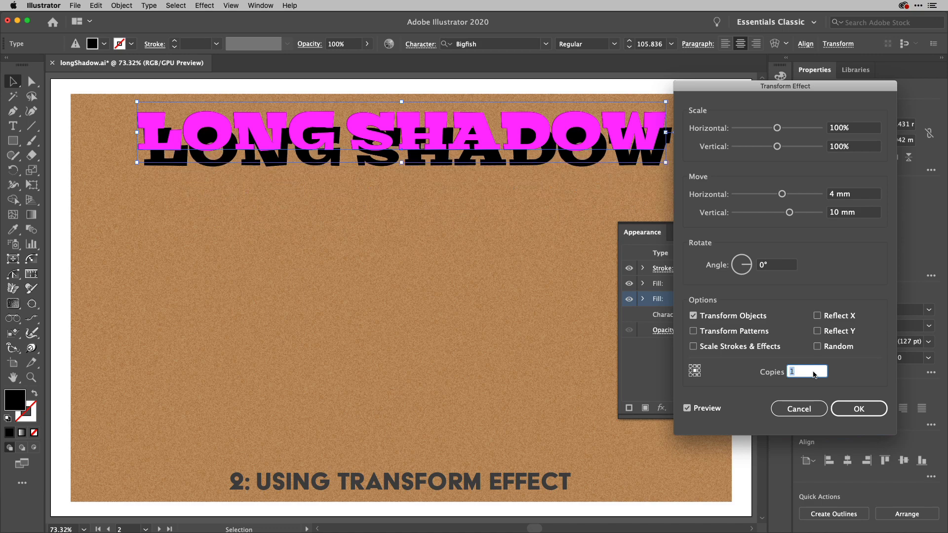
# Shrink the Move offsets to 0.03 mm and raise Copies through 167 and 752, streaking black down the artboard.
pyautogui.click(853, 195)
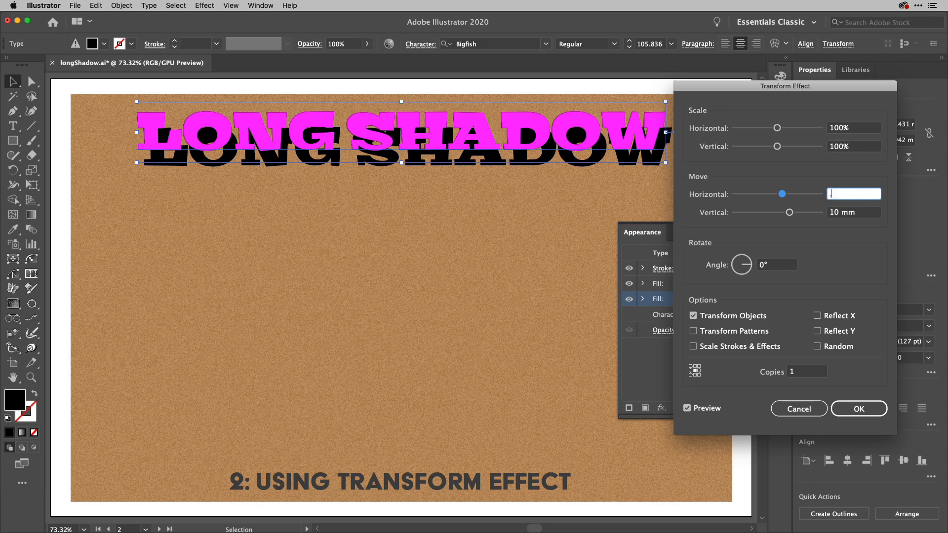
pyautogui.write('.036 mm')
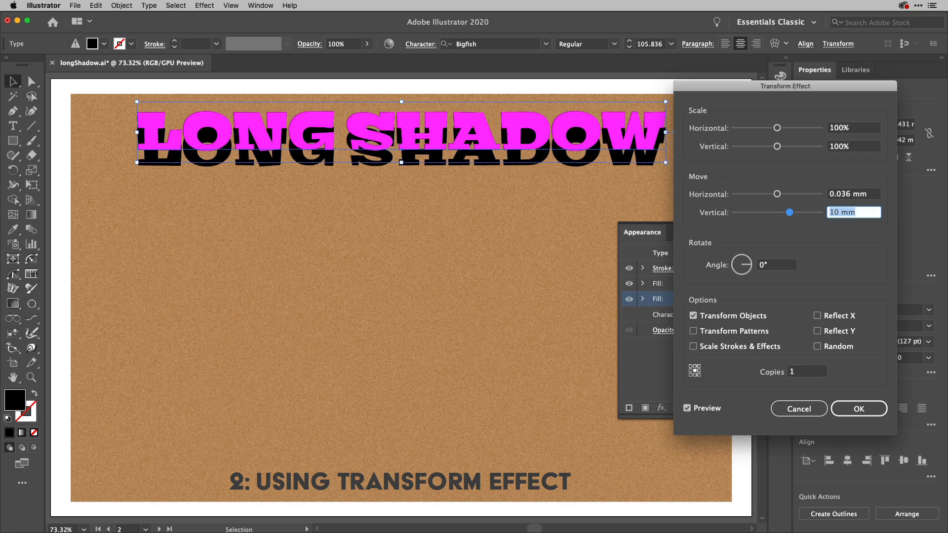
pyautogui.write('.036')
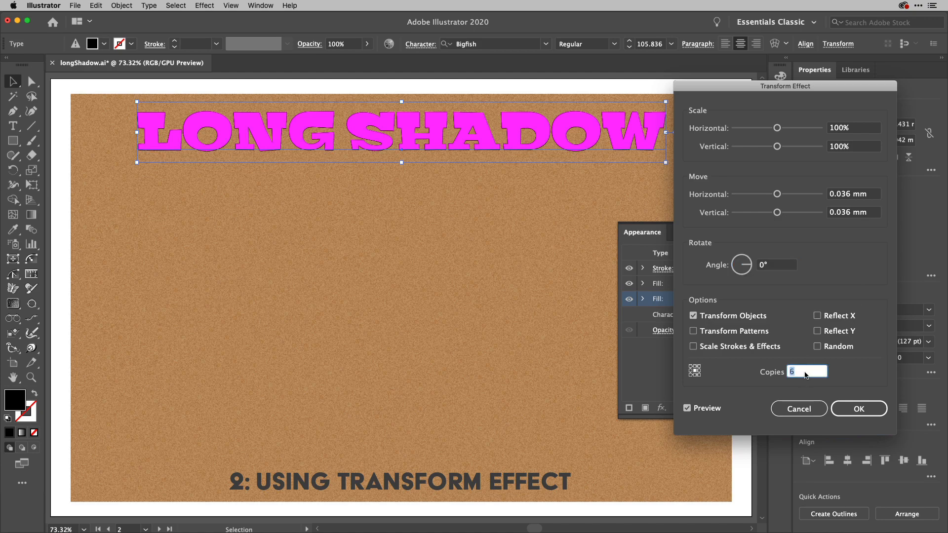
pyautogui.write('167')
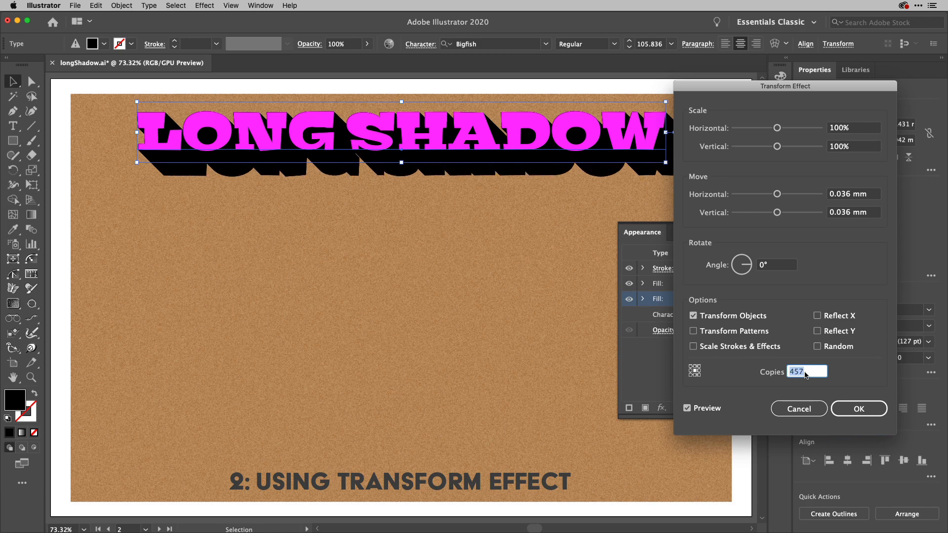
pyautogui.write('752')
pyautogui.click(854, 211)
pyautogui.write('0.3')
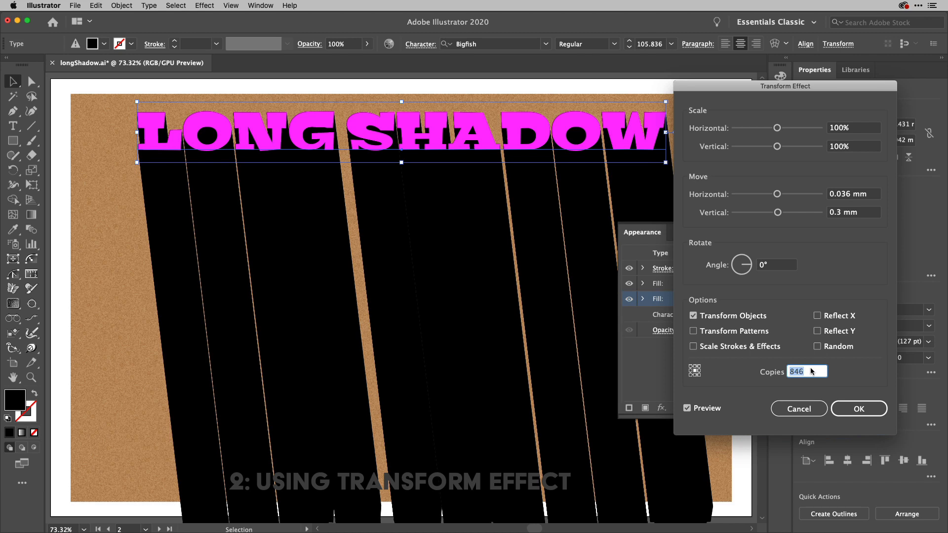
# Lower Copies from 874 down to 530 and set the vertical Move to 0.03 mm.
pyautogui.write('874')
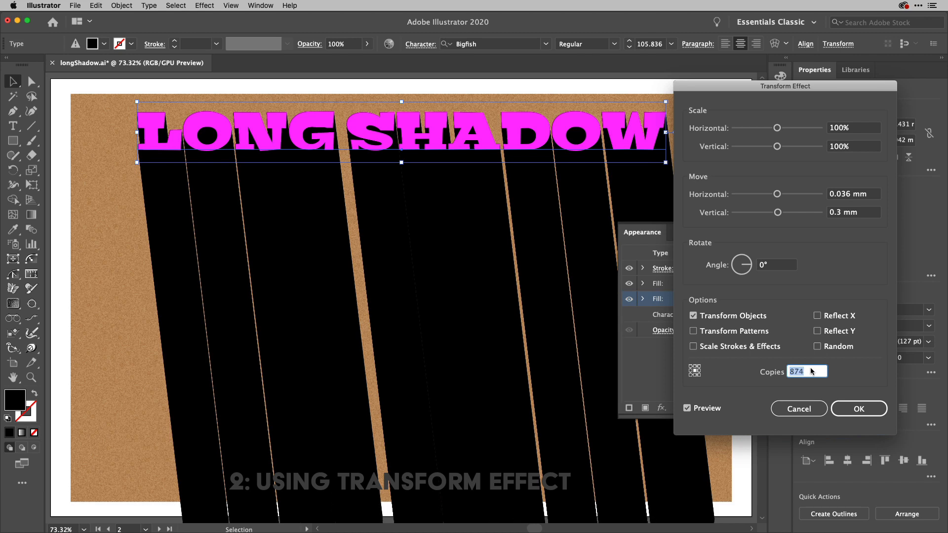
pyautogui.write('778')
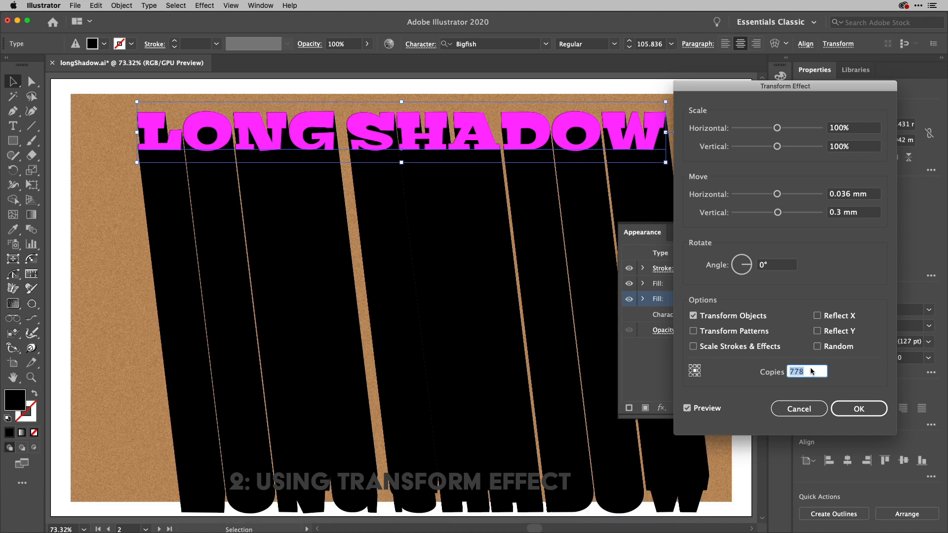
pyautogui.write('712')
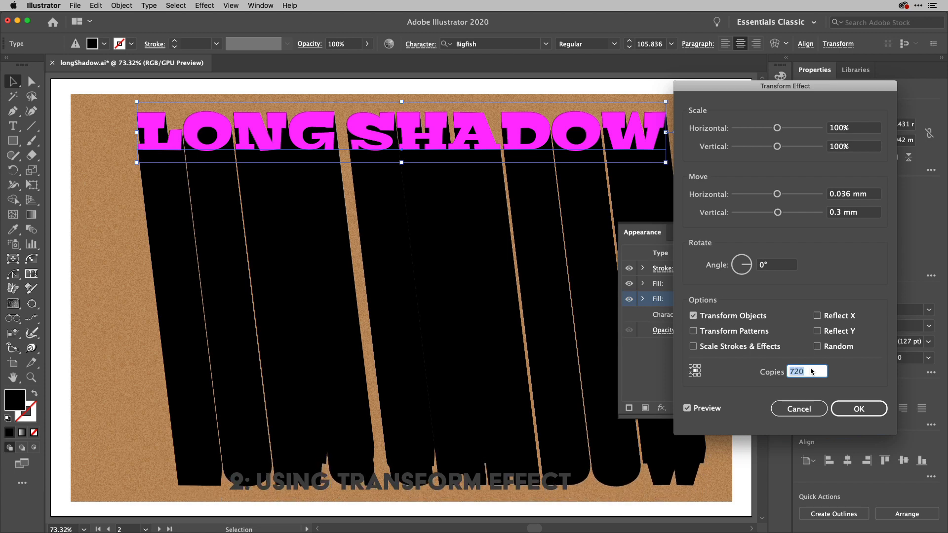
pyautogui.write('690')
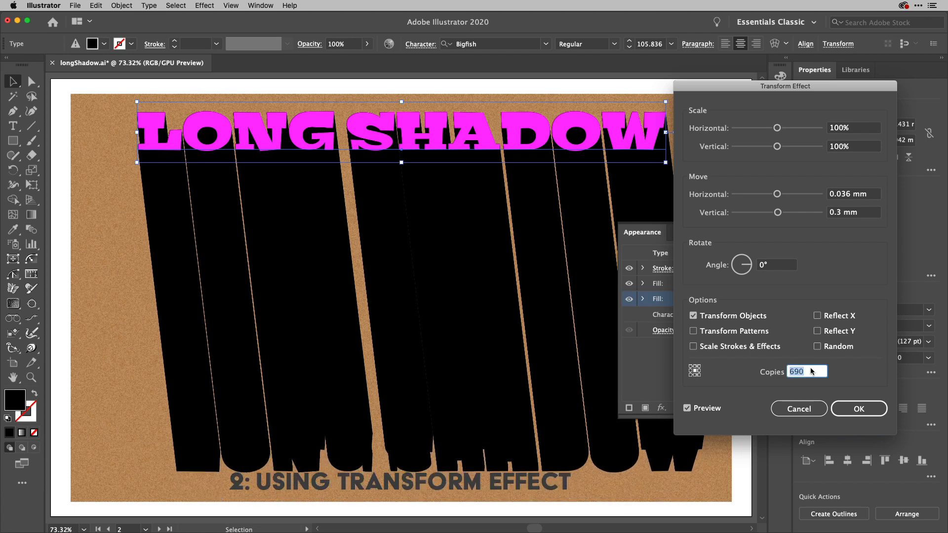
pyautogui.write('600')
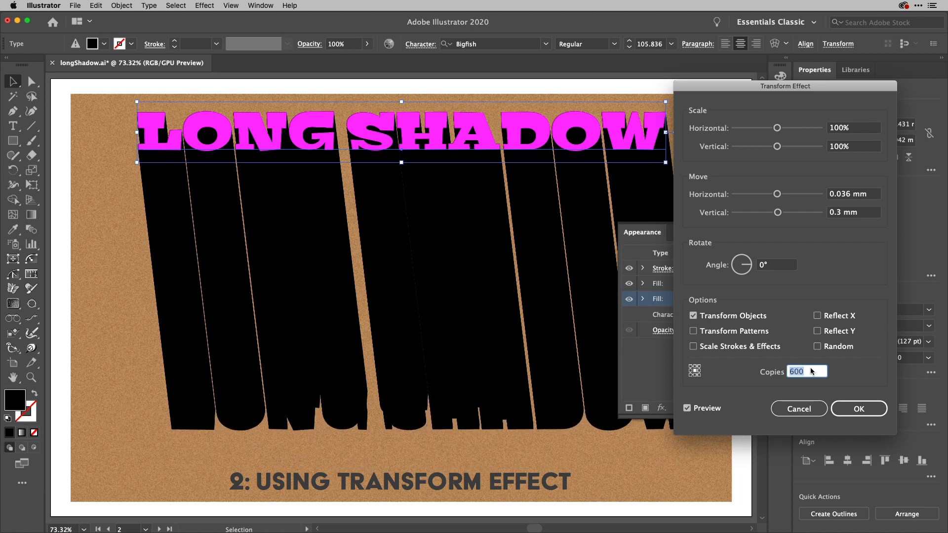
pyautogui.write('530')
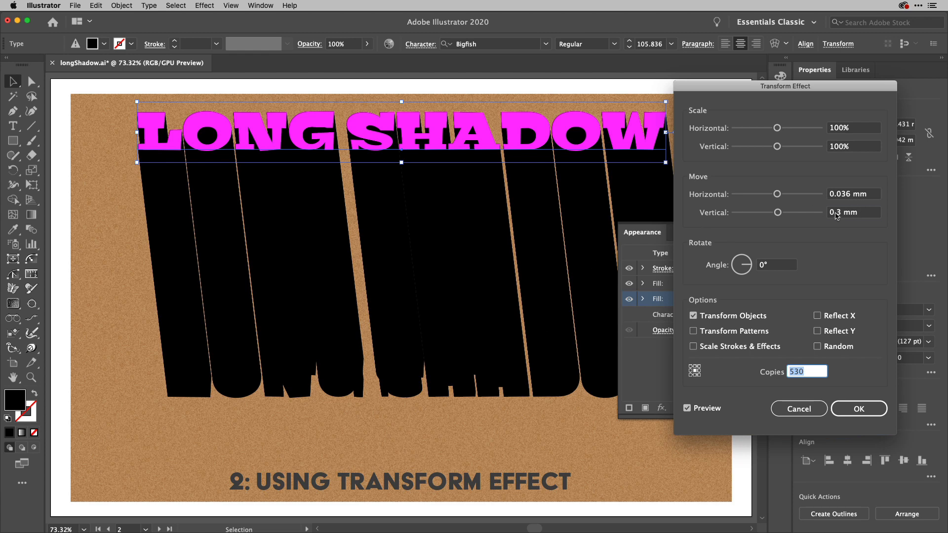
pyautogui.click(853, 212)
pyautogui.write('0.03')
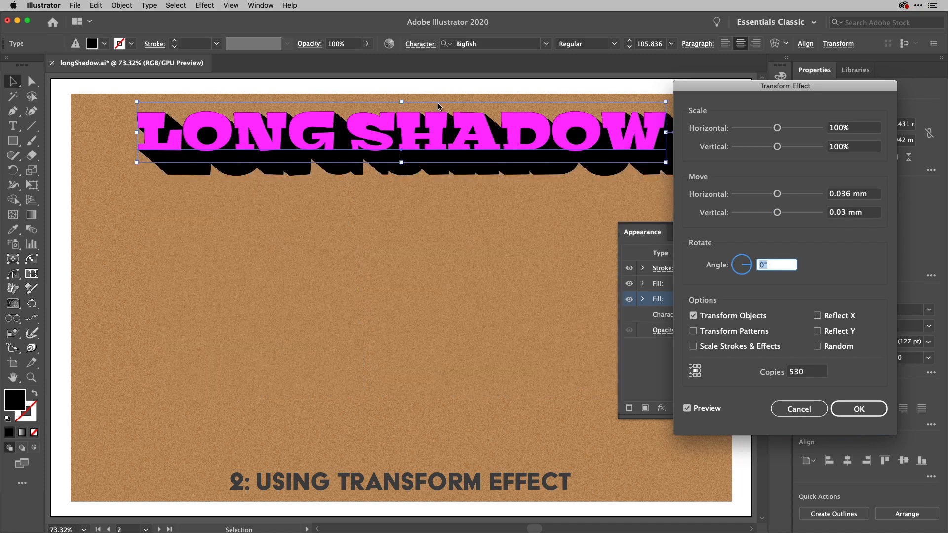
# Confirm the Transform shadow, move to artboard 3 and bring up the fill swatches for its text.
pyautogui.click(859, 409)
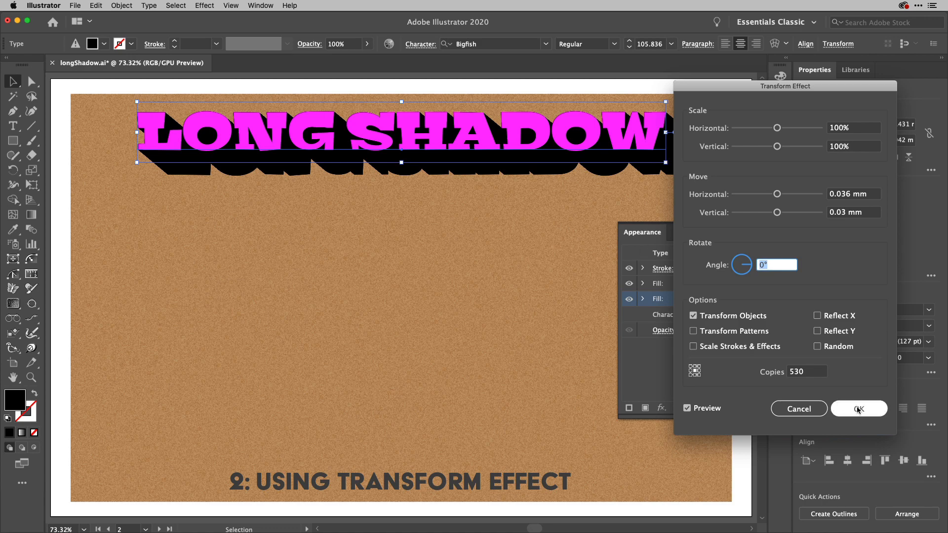
pyautogui.click(858, 409)
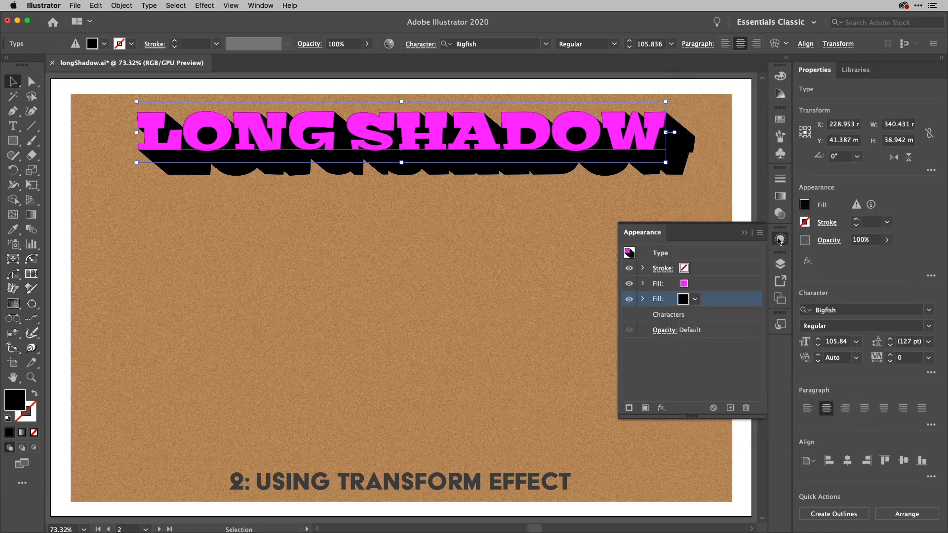
pyautogui.click(781, 238)
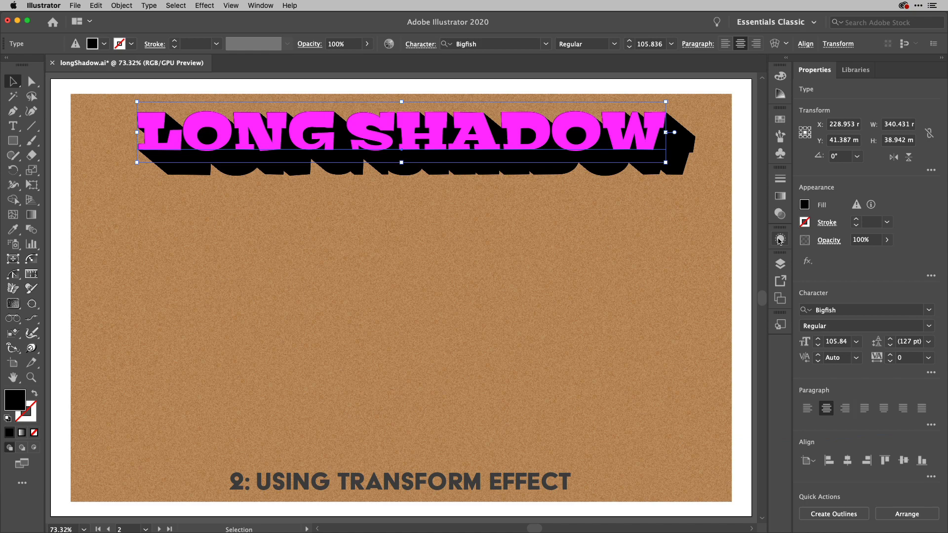
pyautogui.click(160, 529)
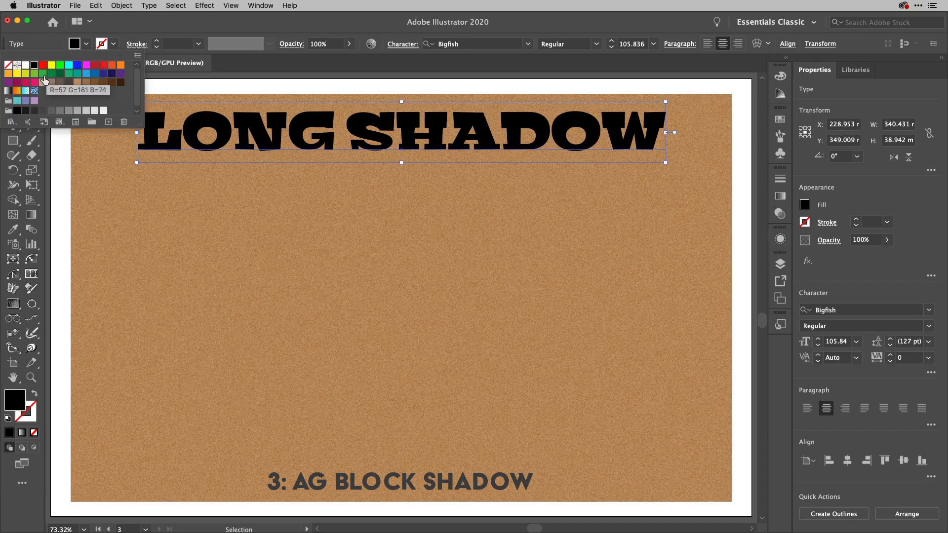
# Fill the LONG SHADOW text pink and switch to the PowerUp workspace.
pyautogui.click(44, 82)
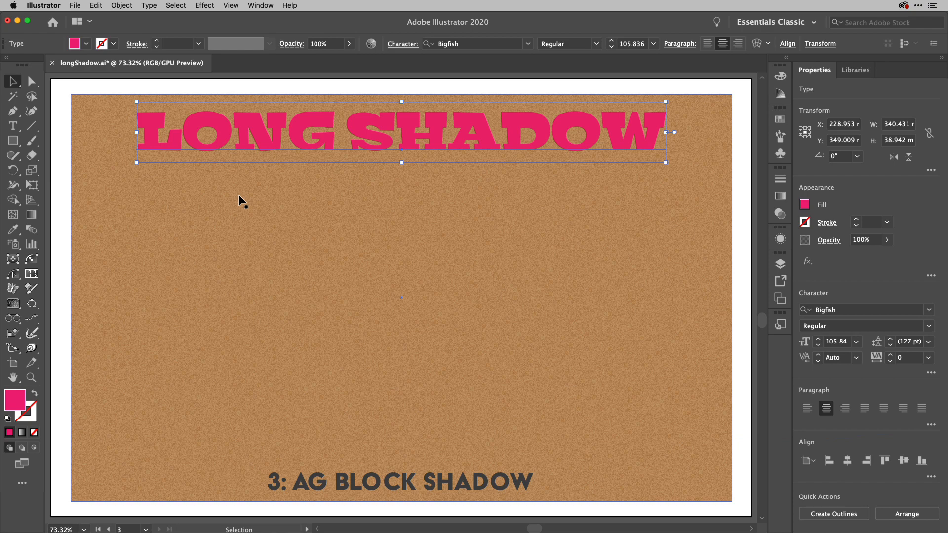
pyautogui.click(775, 23)
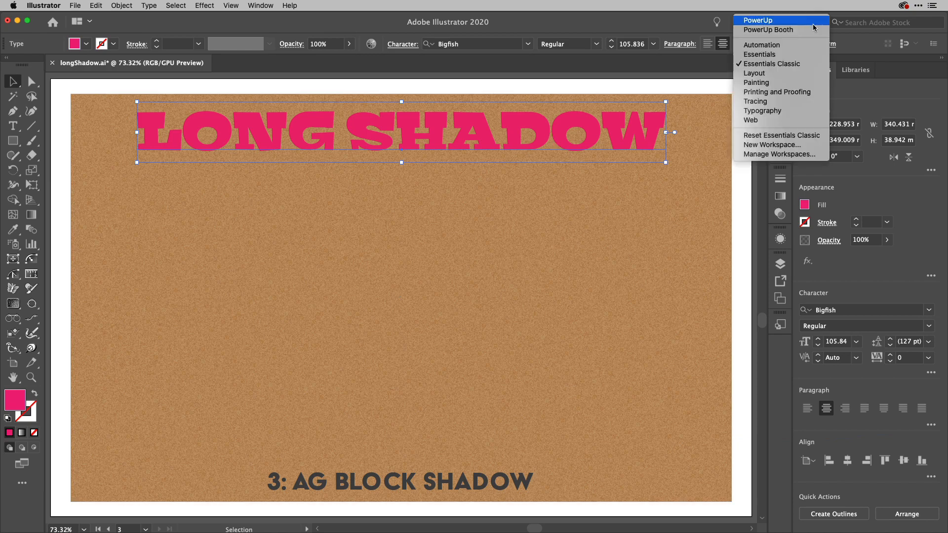
pyautogui.click(771, 63)
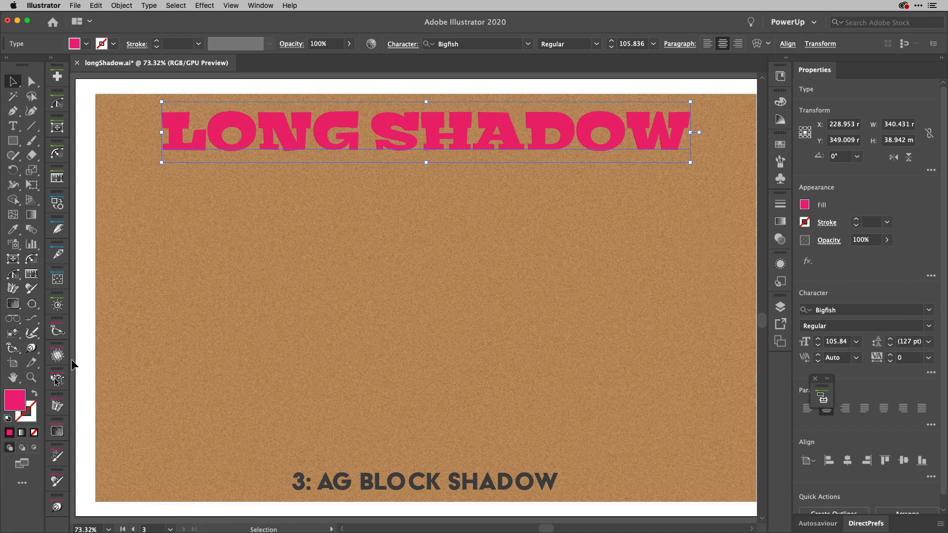
# Activate the AG Block Shadow tool and show its settings at 25.4 mm length and -45° angle.
pyautogui.click(31, 348)
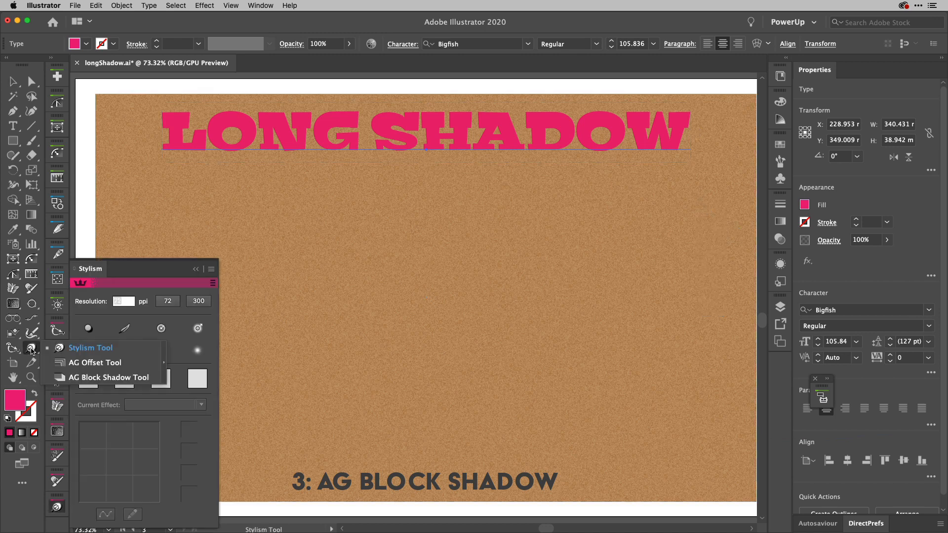
pyautogui.moveTo(96, 363)
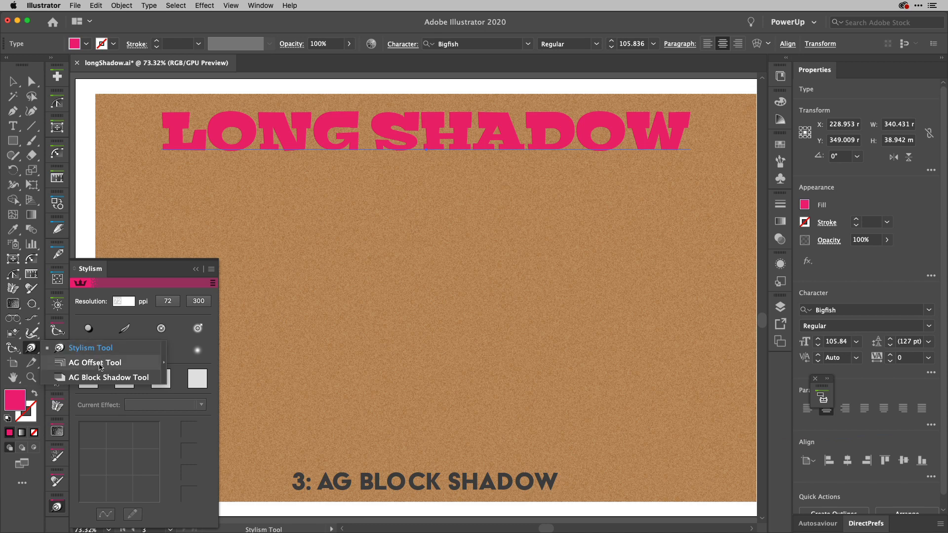
pyautogui.moveTo(95, 377)
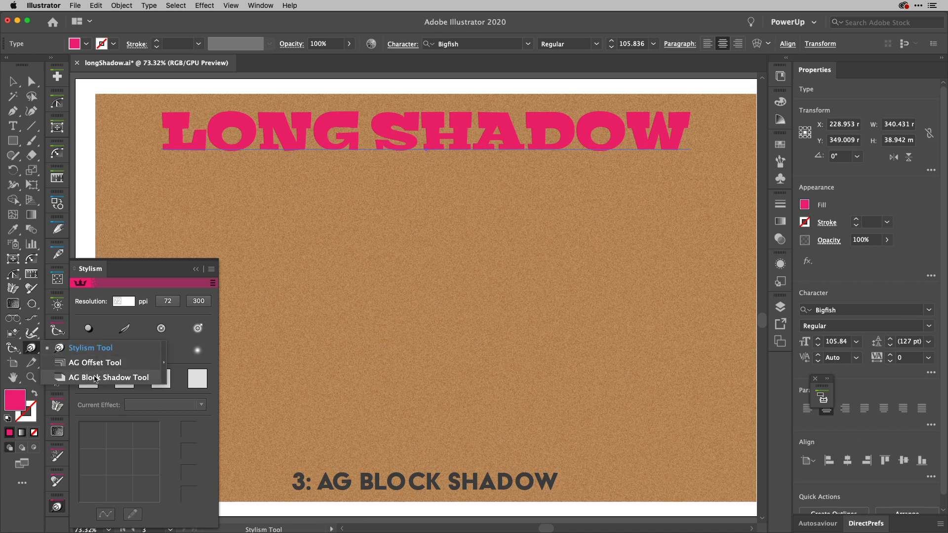
pyautogui.click(111, 378)
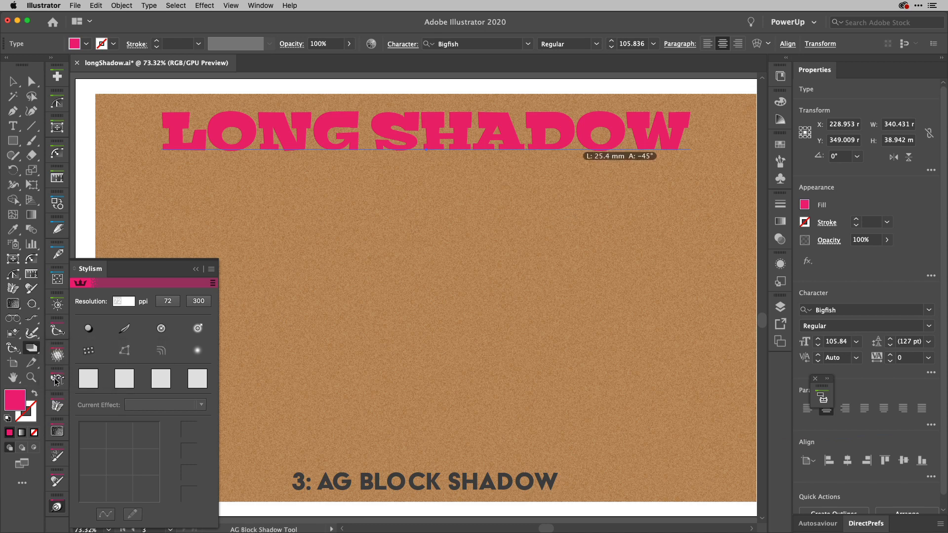
pyautogui.click(57, 381)
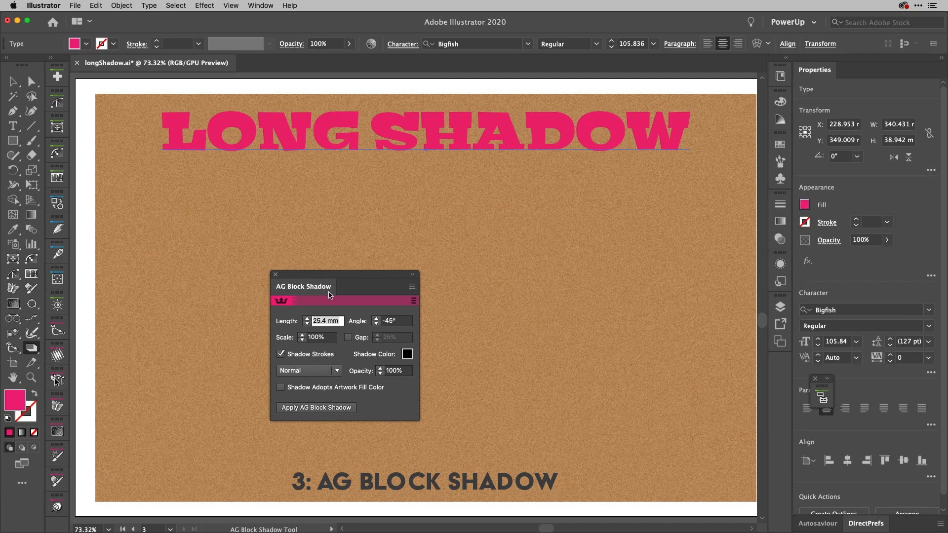
# Drag a black block shadow from the pink text to about 139 mm long at roughly -76°.
pyautogui.moveTo(303, 286); pyautogui.dragTo(142, 317)
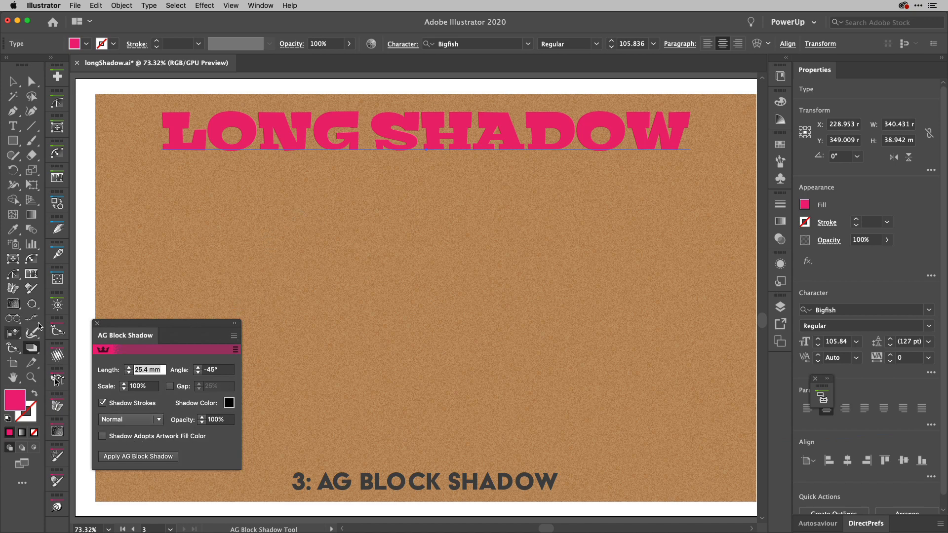
pyautogui.moveTo(427, 148); pyautogui.dragTo(379, 214)
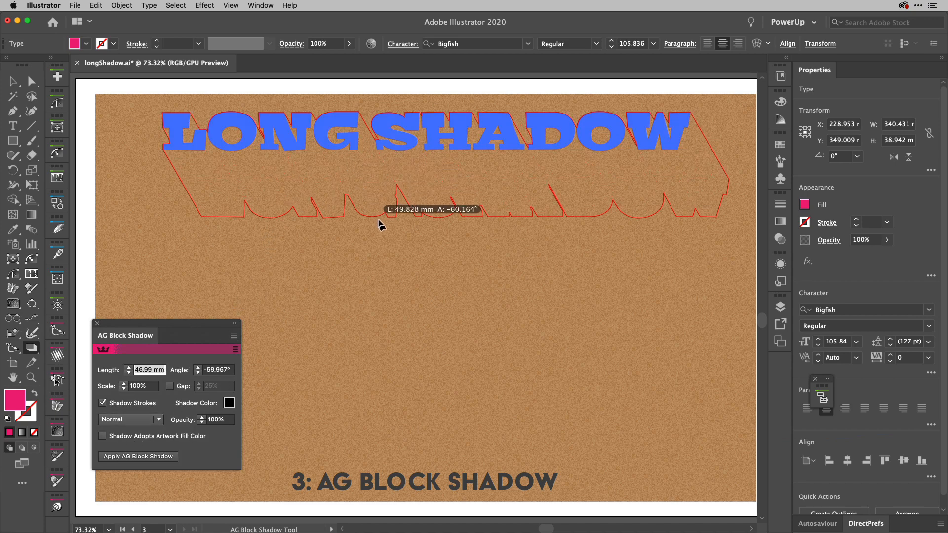
pyautogui.moveTo(380, 222); pyautogui.dragTo(353, 317)
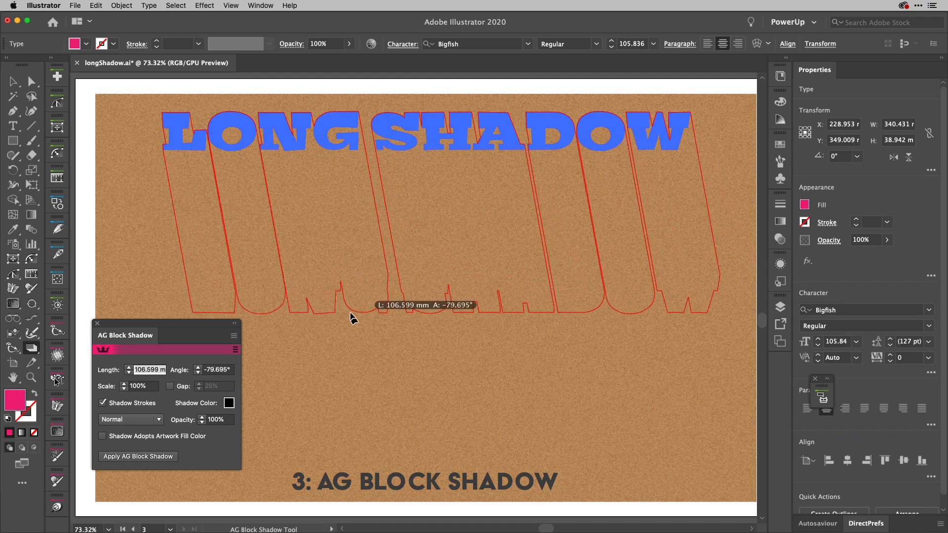
pyautogui.moveTo(353, 317); pyautogui.dragTo(393, 356)
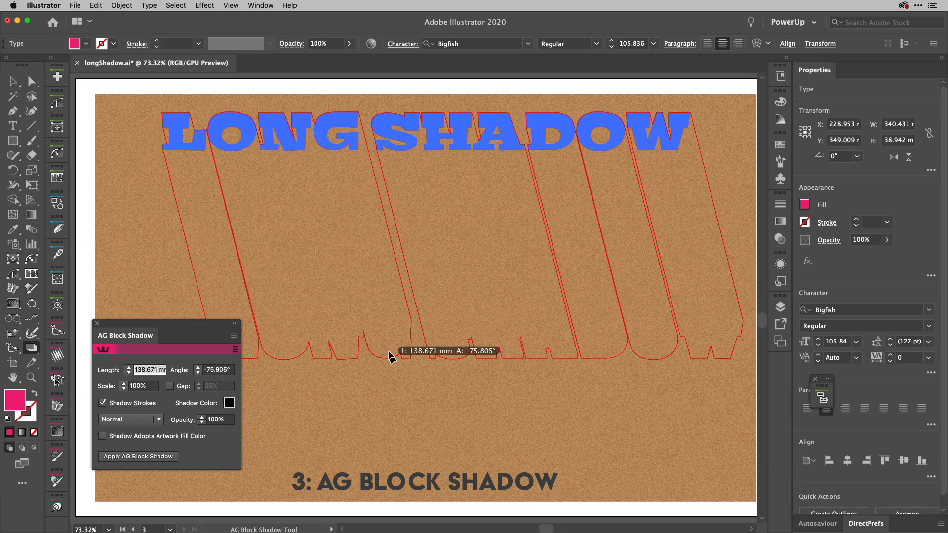
pyautogui.click(138, 456)
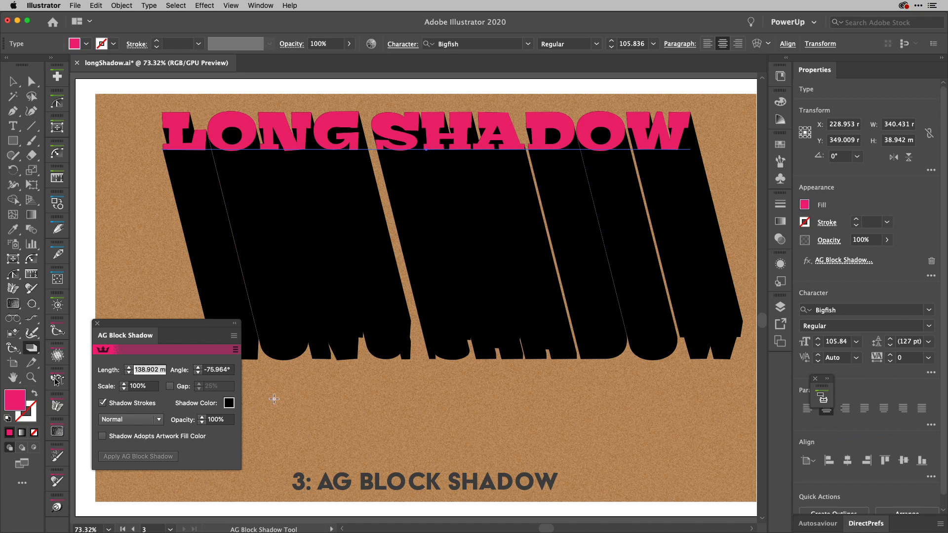
pyautogui.moveTo(228, 403)
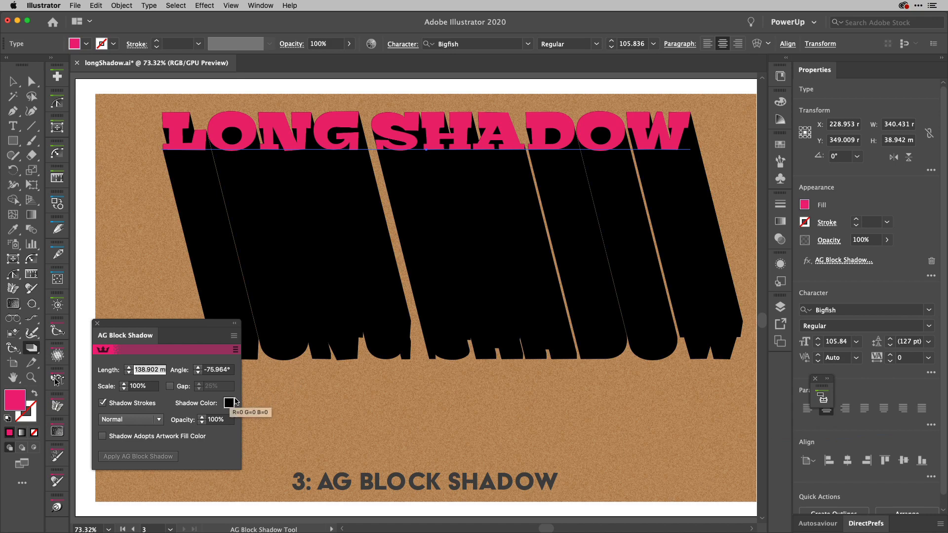
pyautogui.moveTo(140, 386)
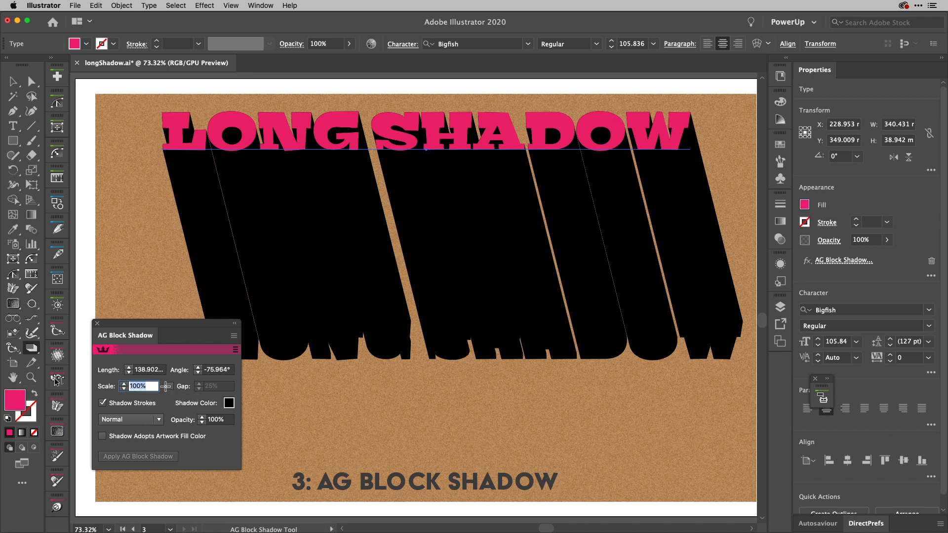
# Taper the block shadow to 50% scale and bring up its blend mode choices.
pyautogui.write('60%')
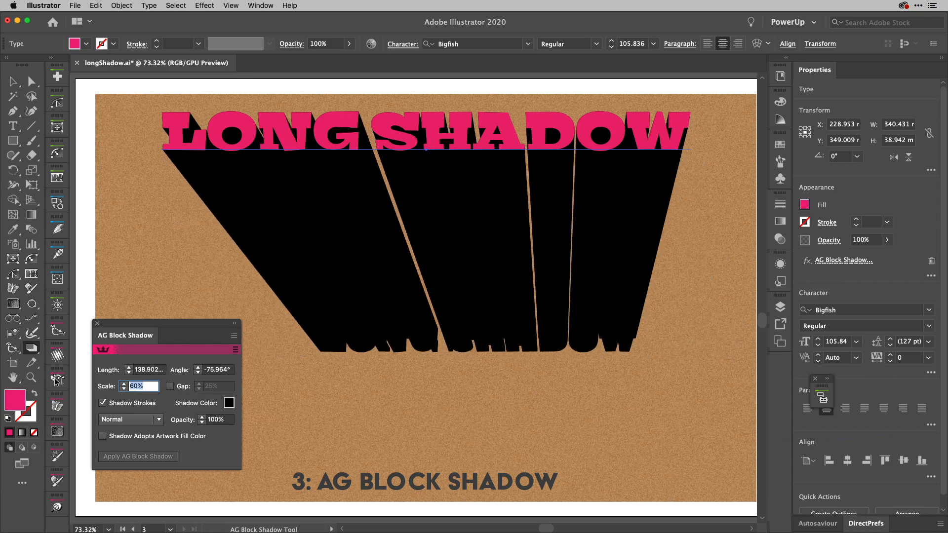
pyautogui.click(124, 389)
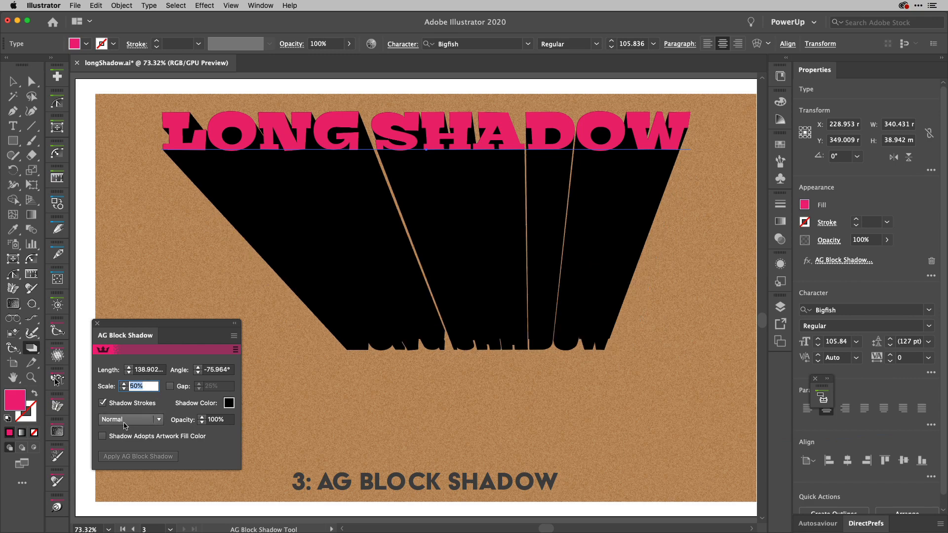
pyautogui.click(158, 420)
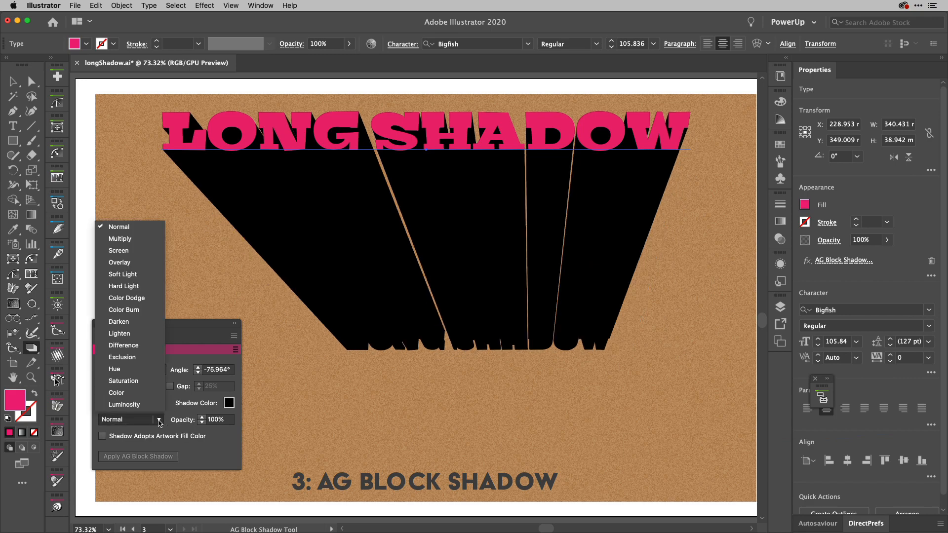